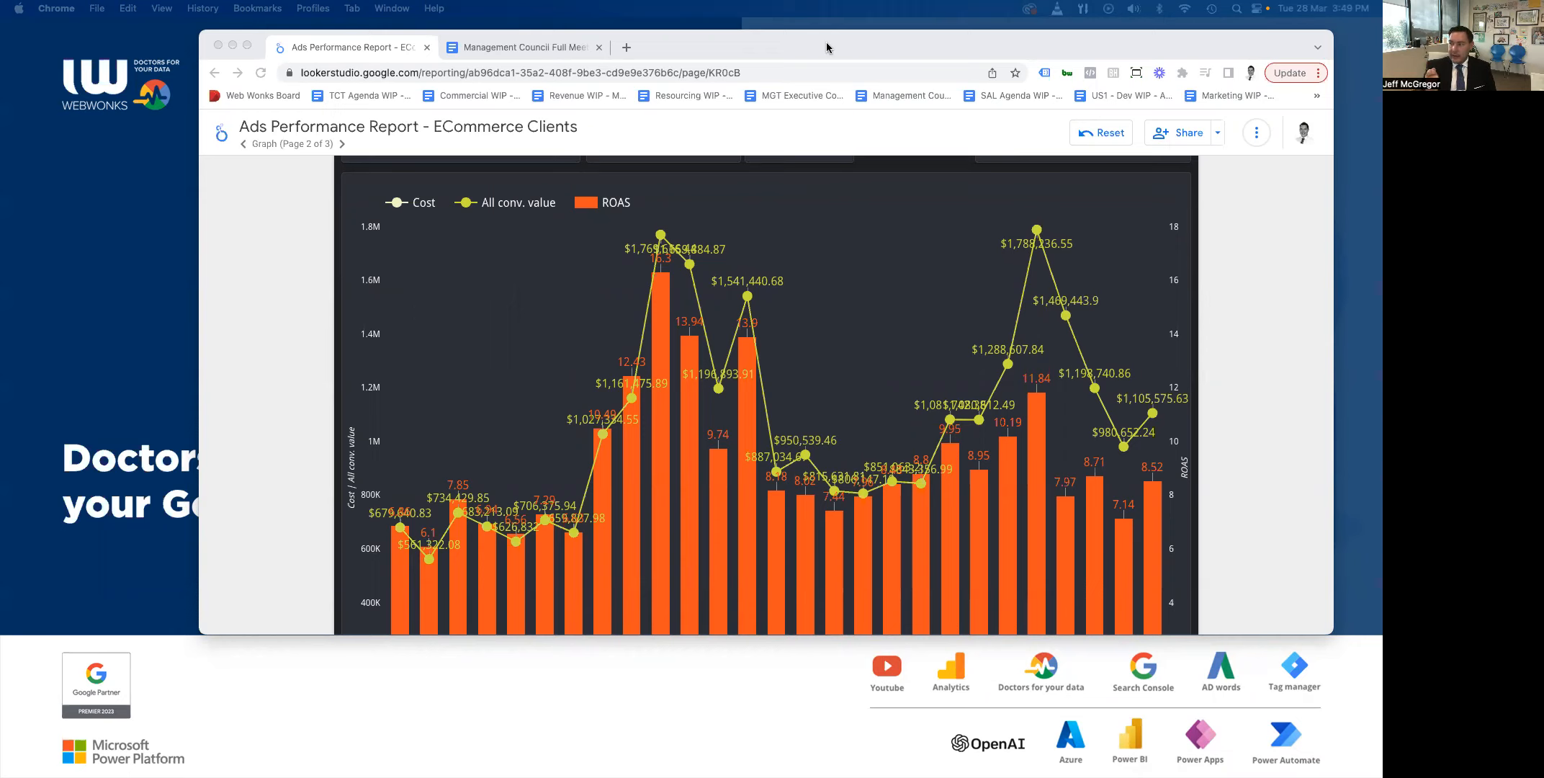
pyautogui.moveTo(815, 207)
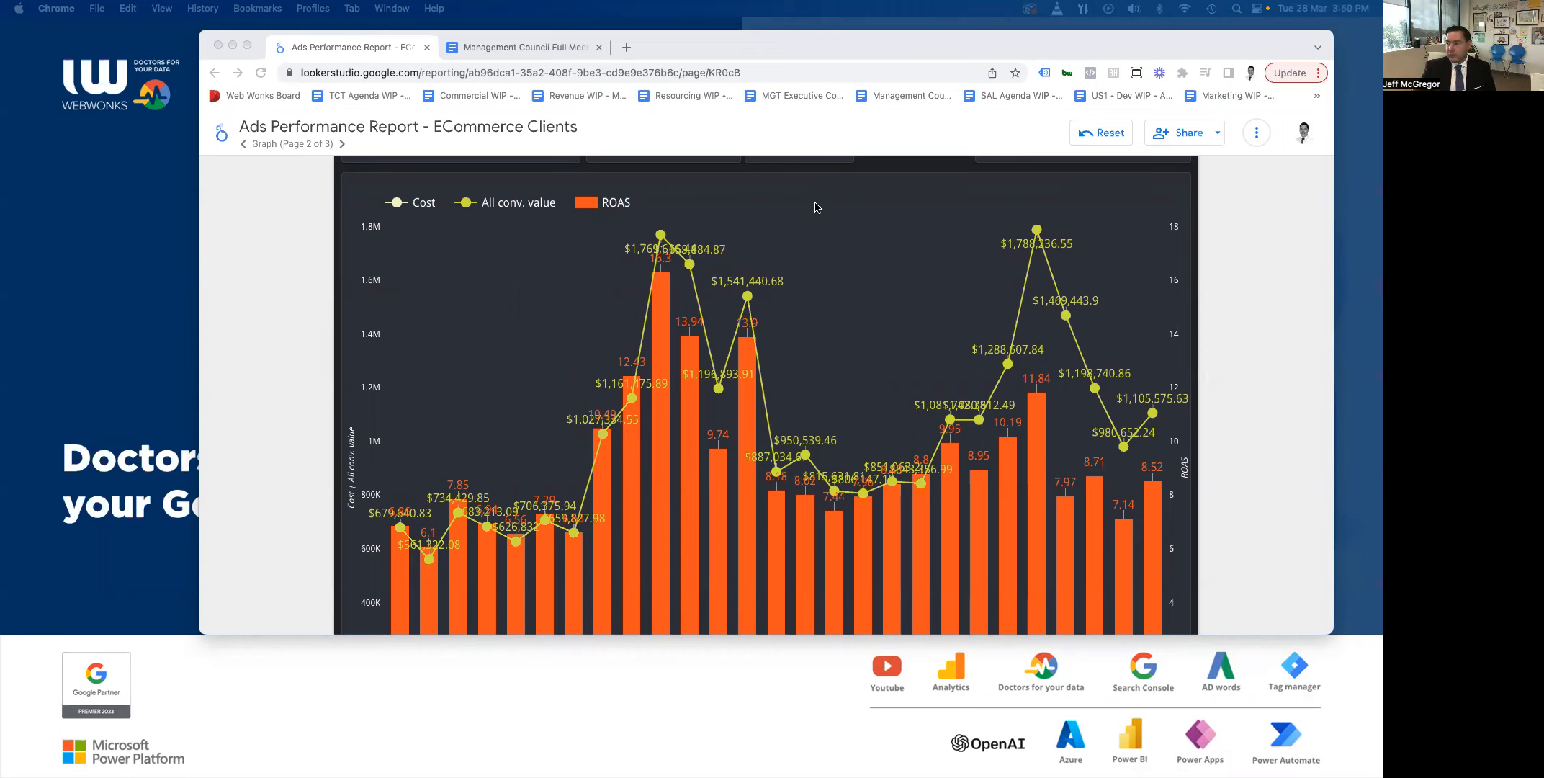
# Scroll the Ads Performance report down to reveal the monthly cost line and axis.
pyautogui.scroll(-3)
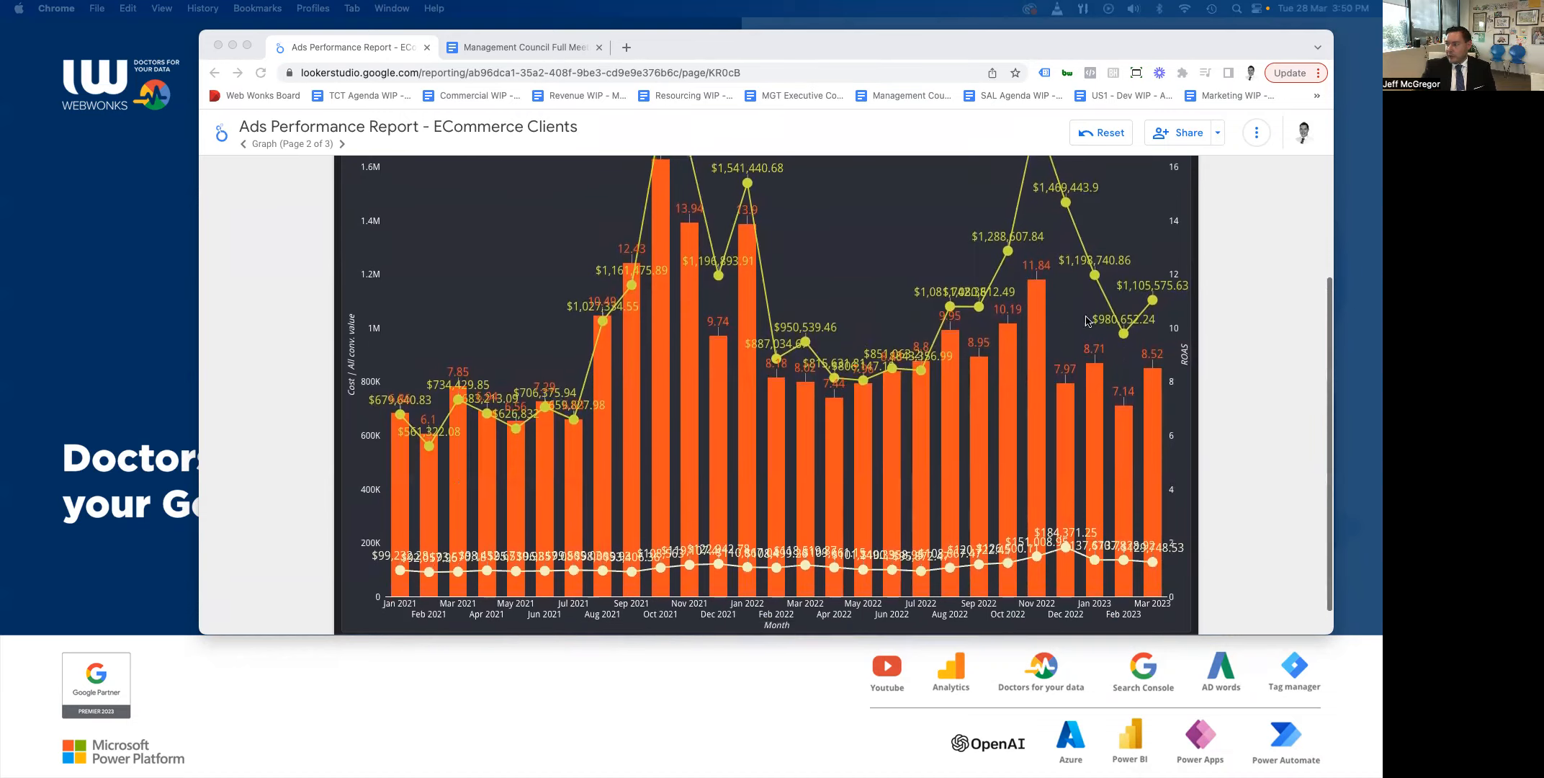
pyautogui.moveTo(1152, 300)
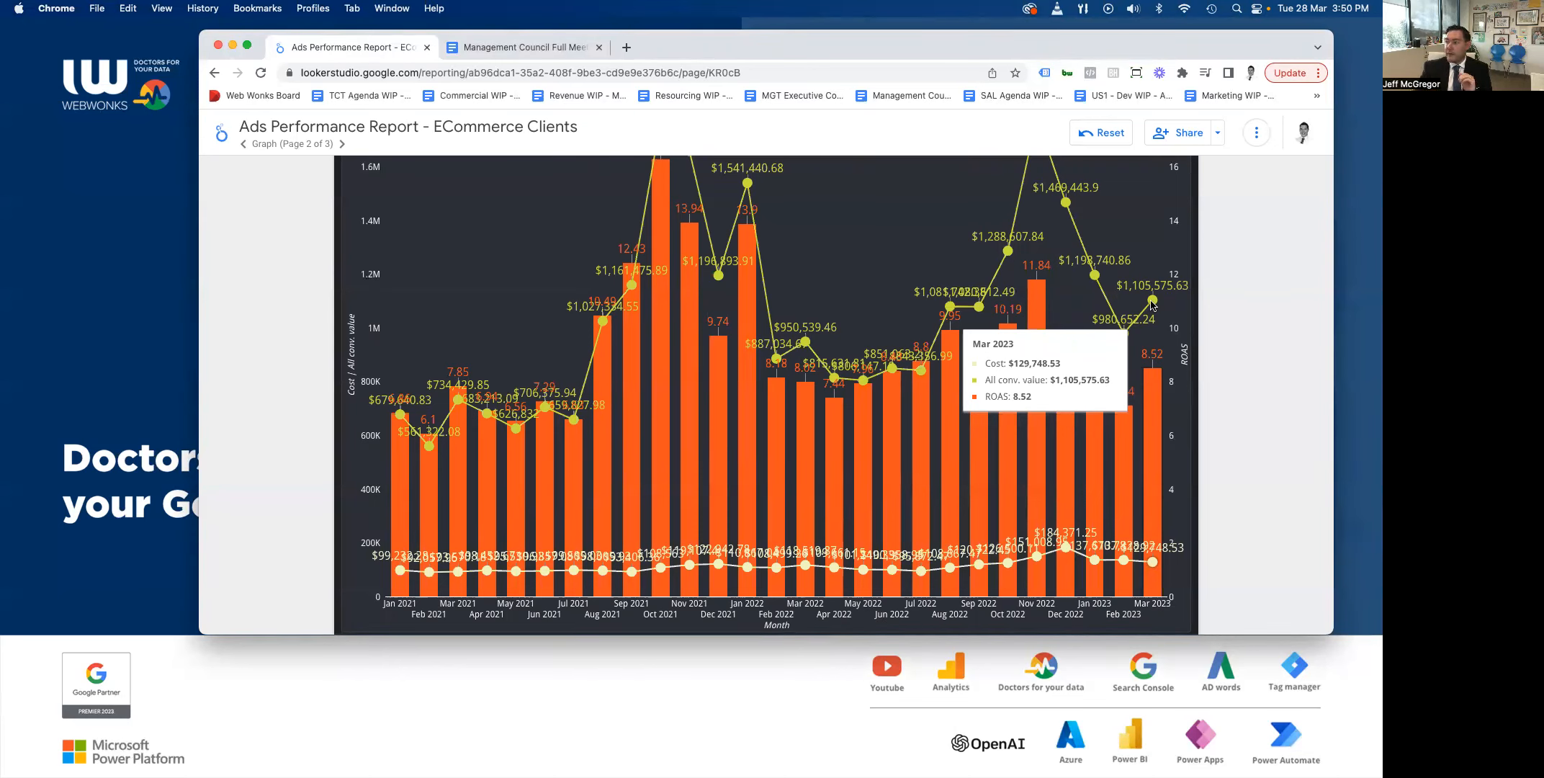
pyautogui.moveTo(832, 365)
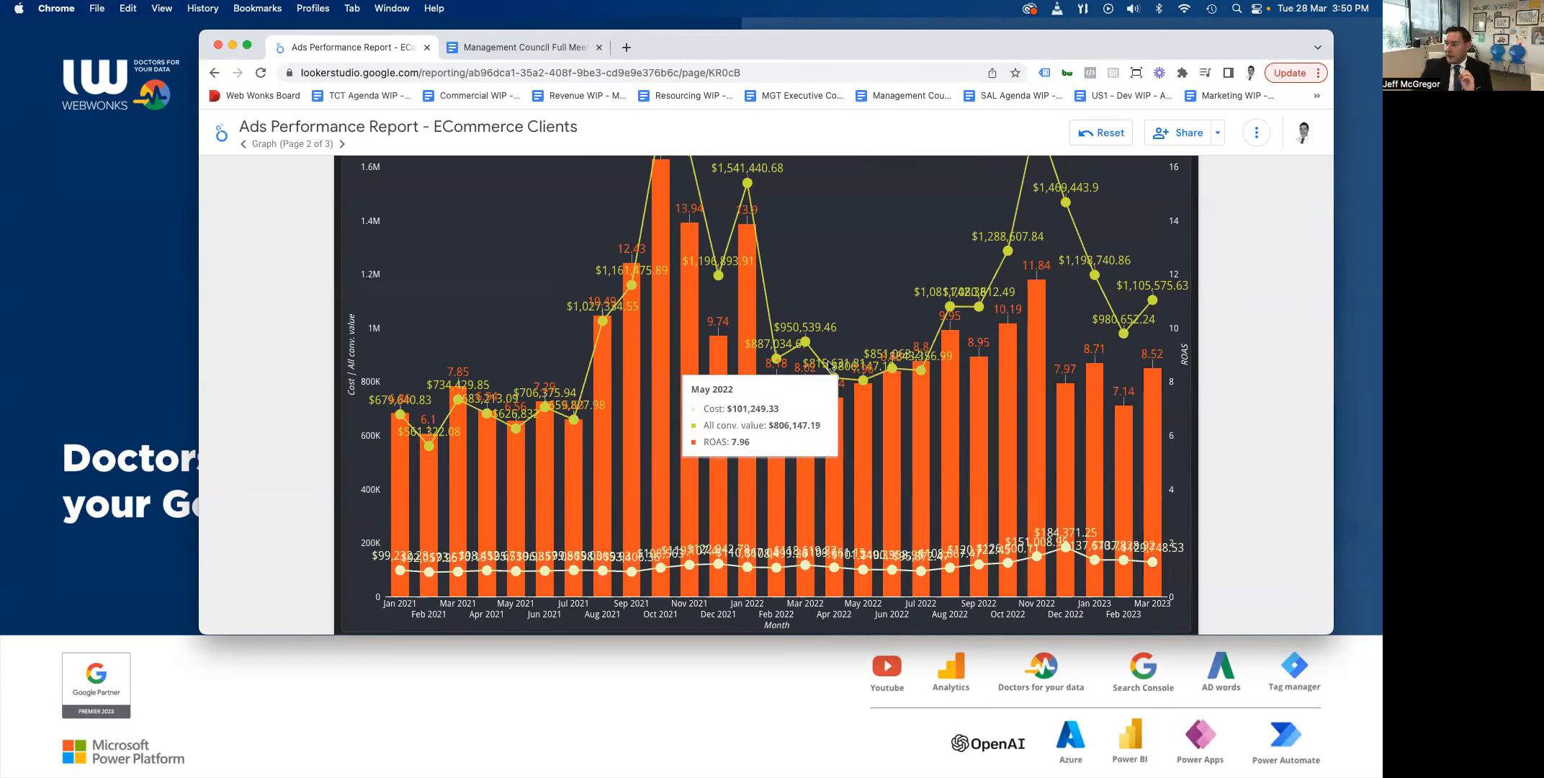
pyautogui.moveTo(813, 373)
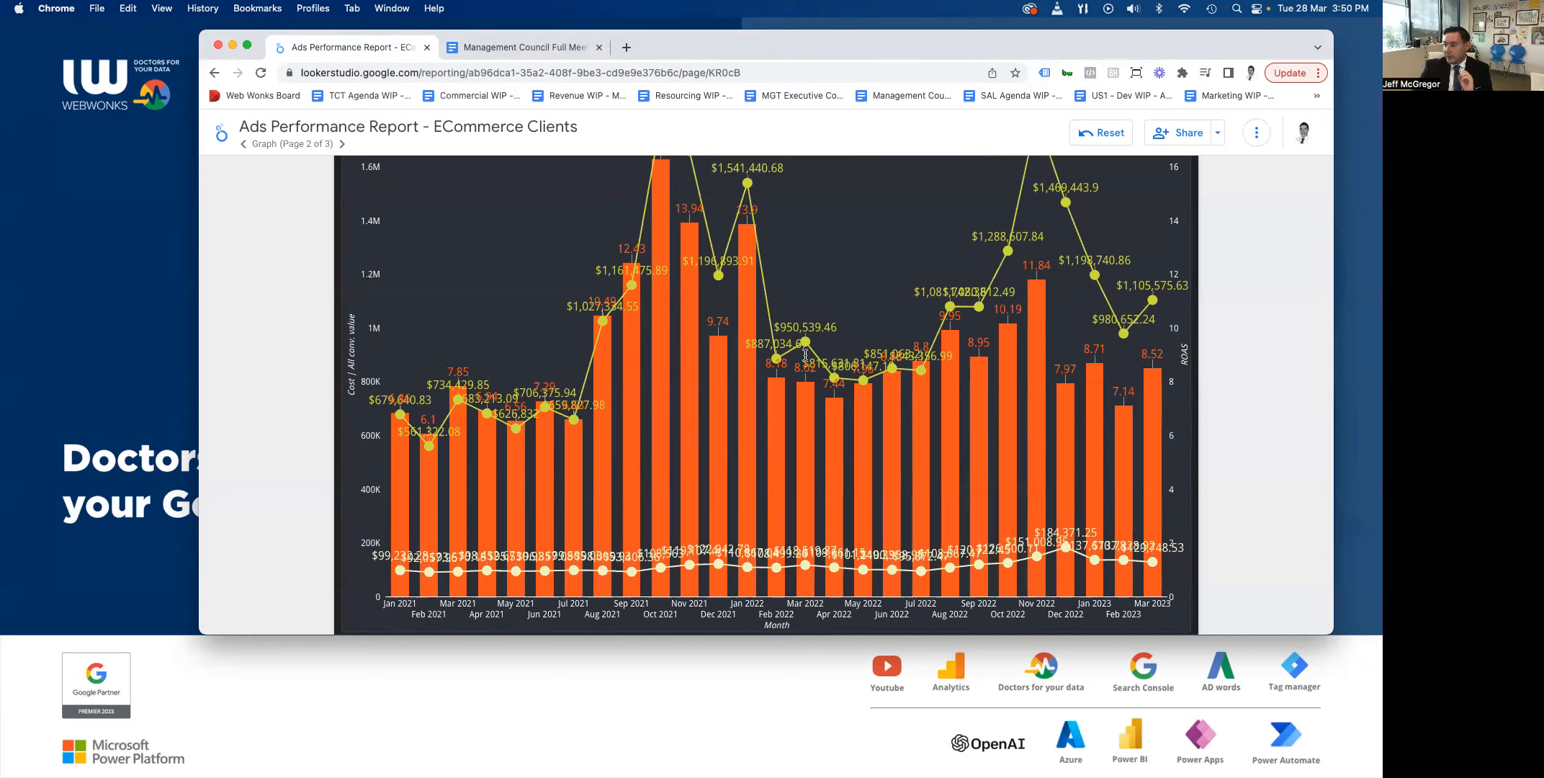
pyautogui.moveTo(805, 357)
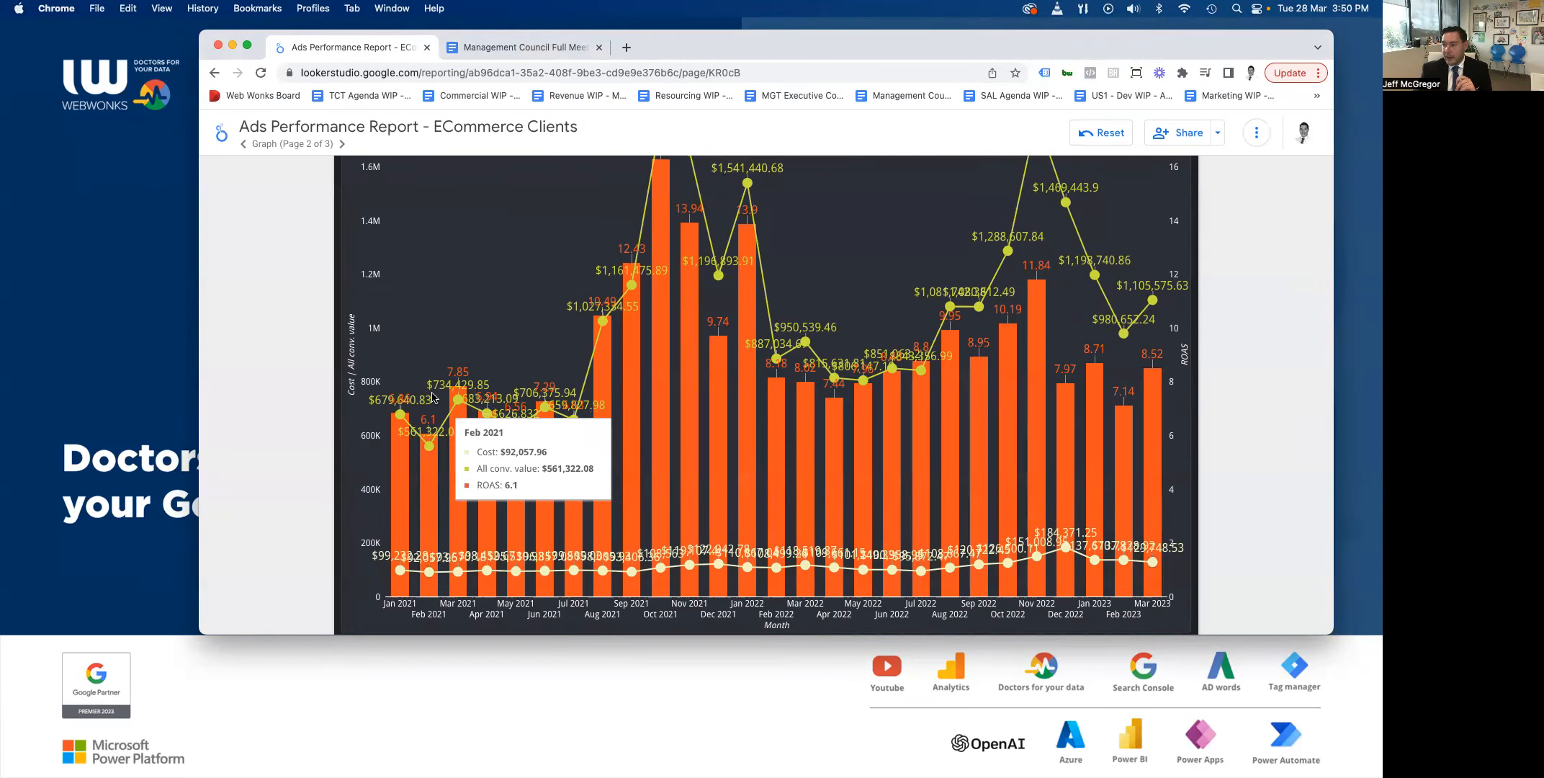
pyautogui.moveTo(456, 401)
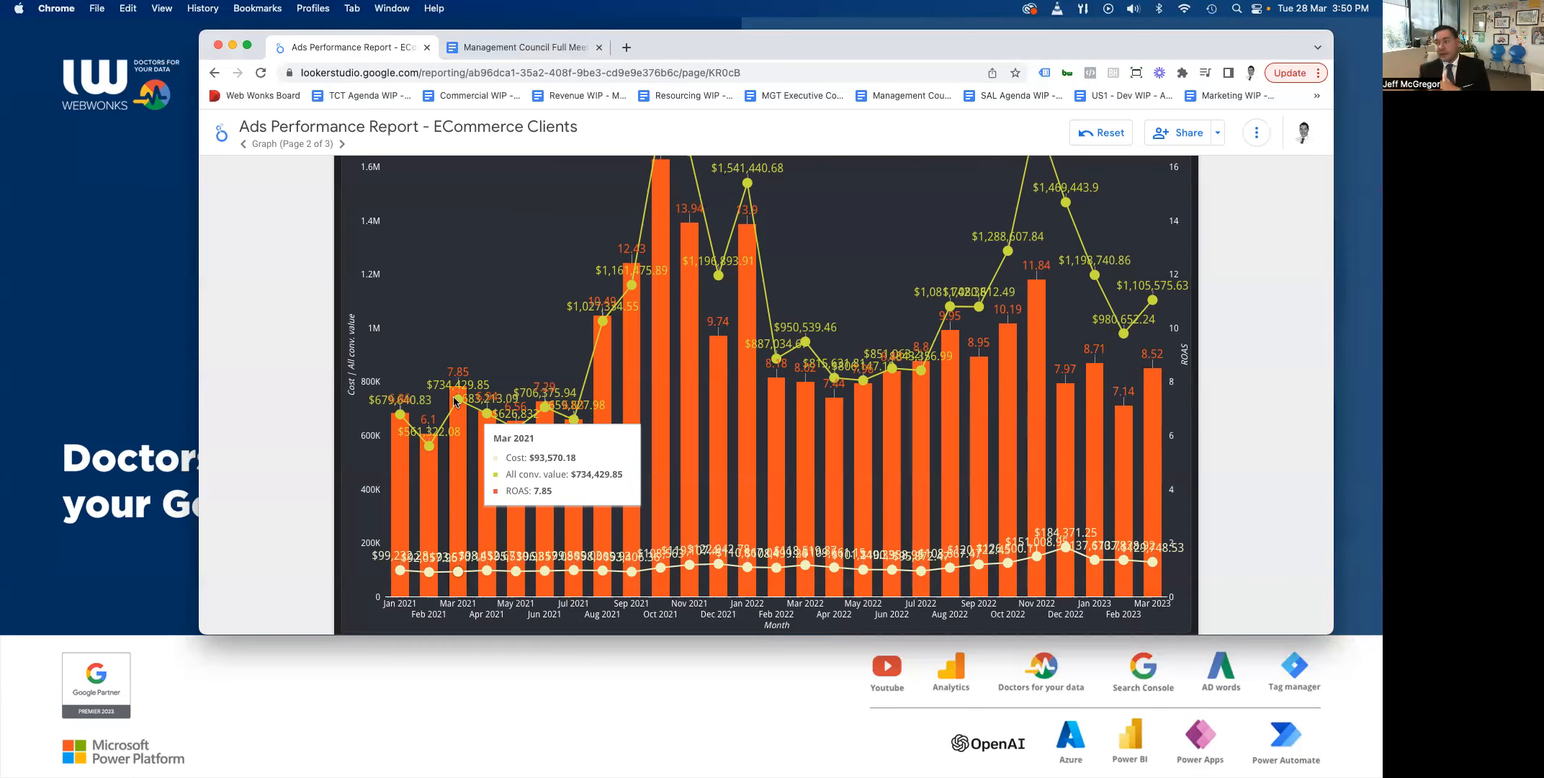
pyautogui.moveTo(1218, 361)
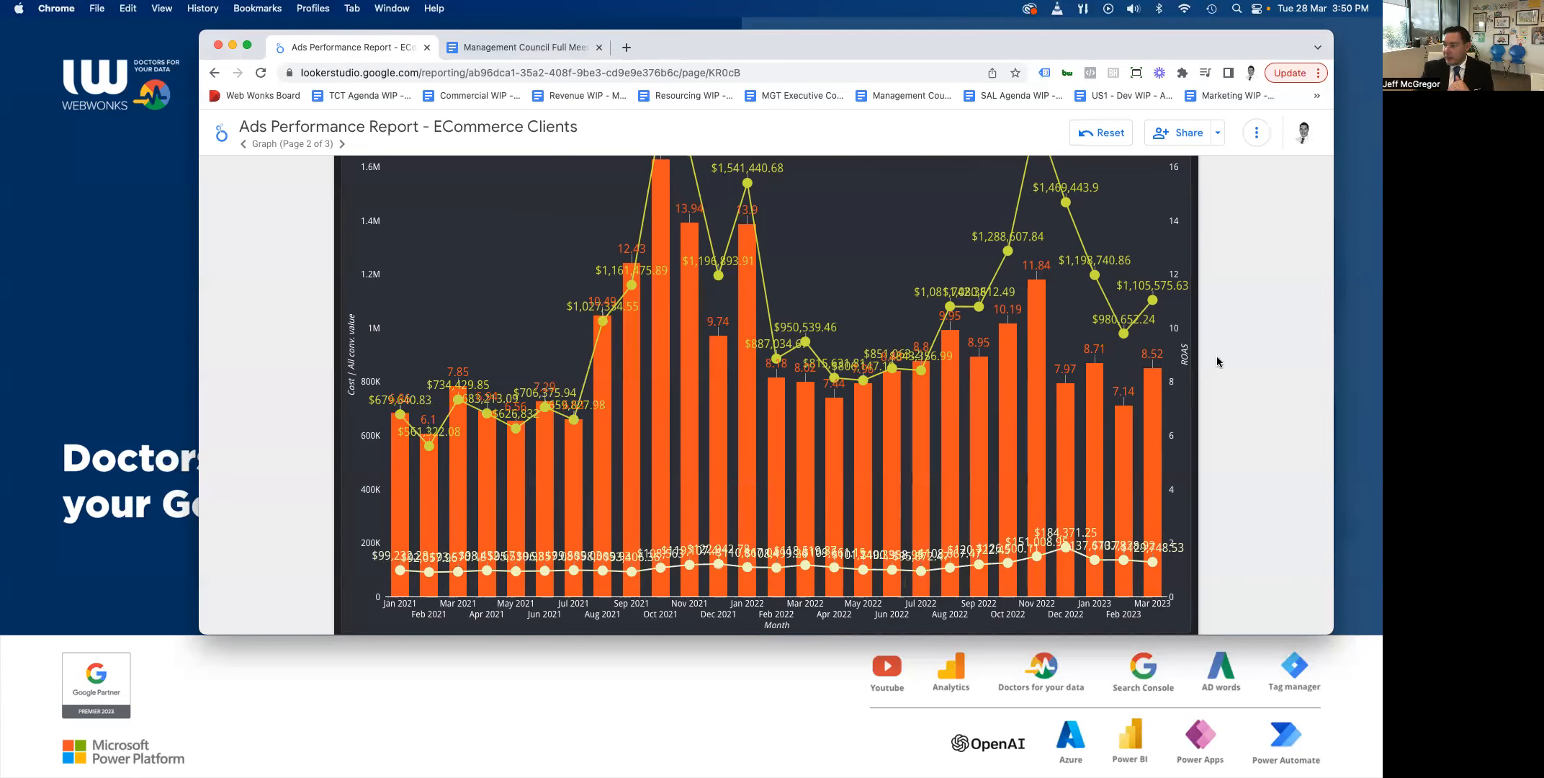
pyautogui.moveTo(1193, 289)
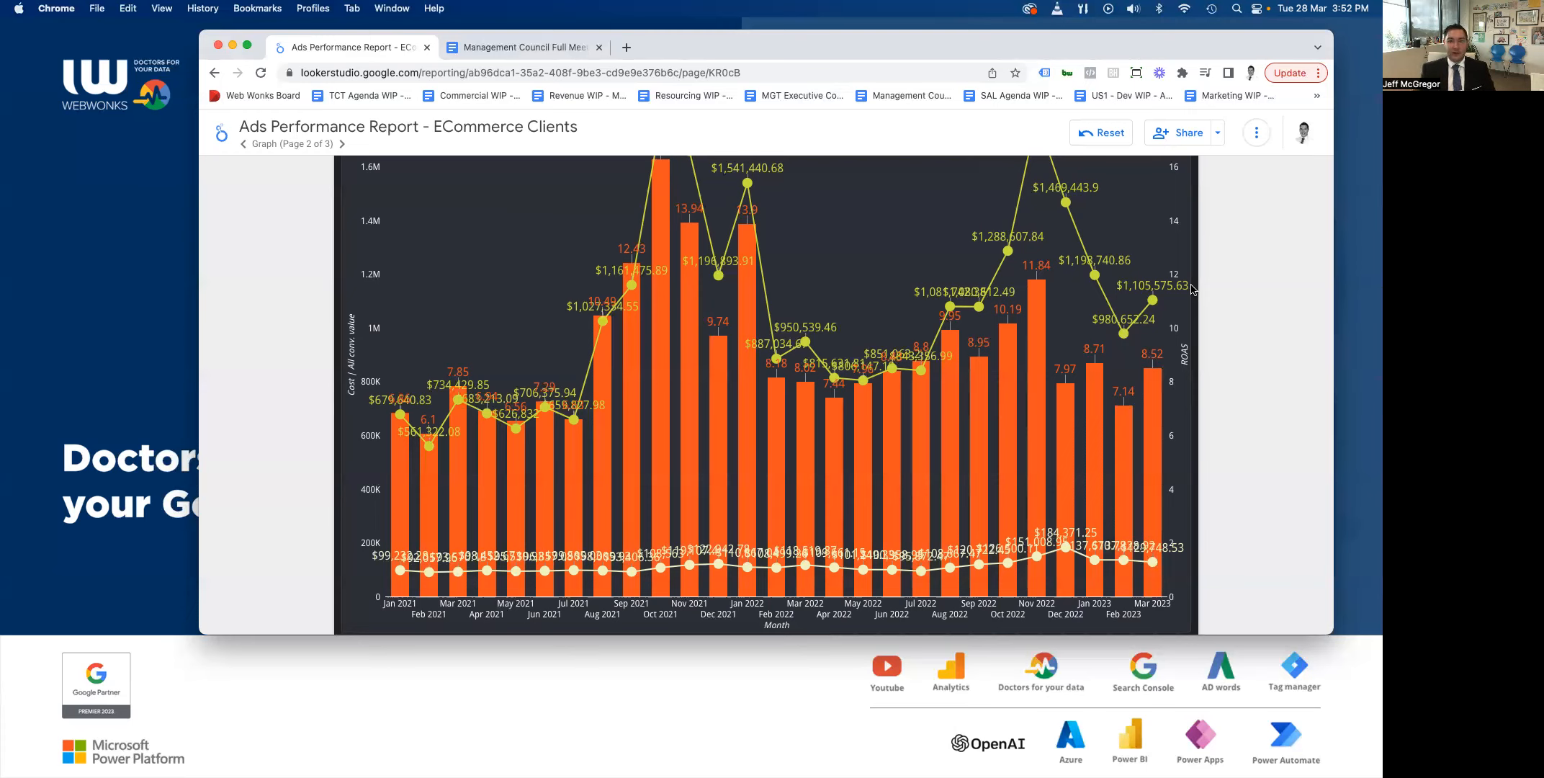
pyautogui.moveTo(1188, 289)
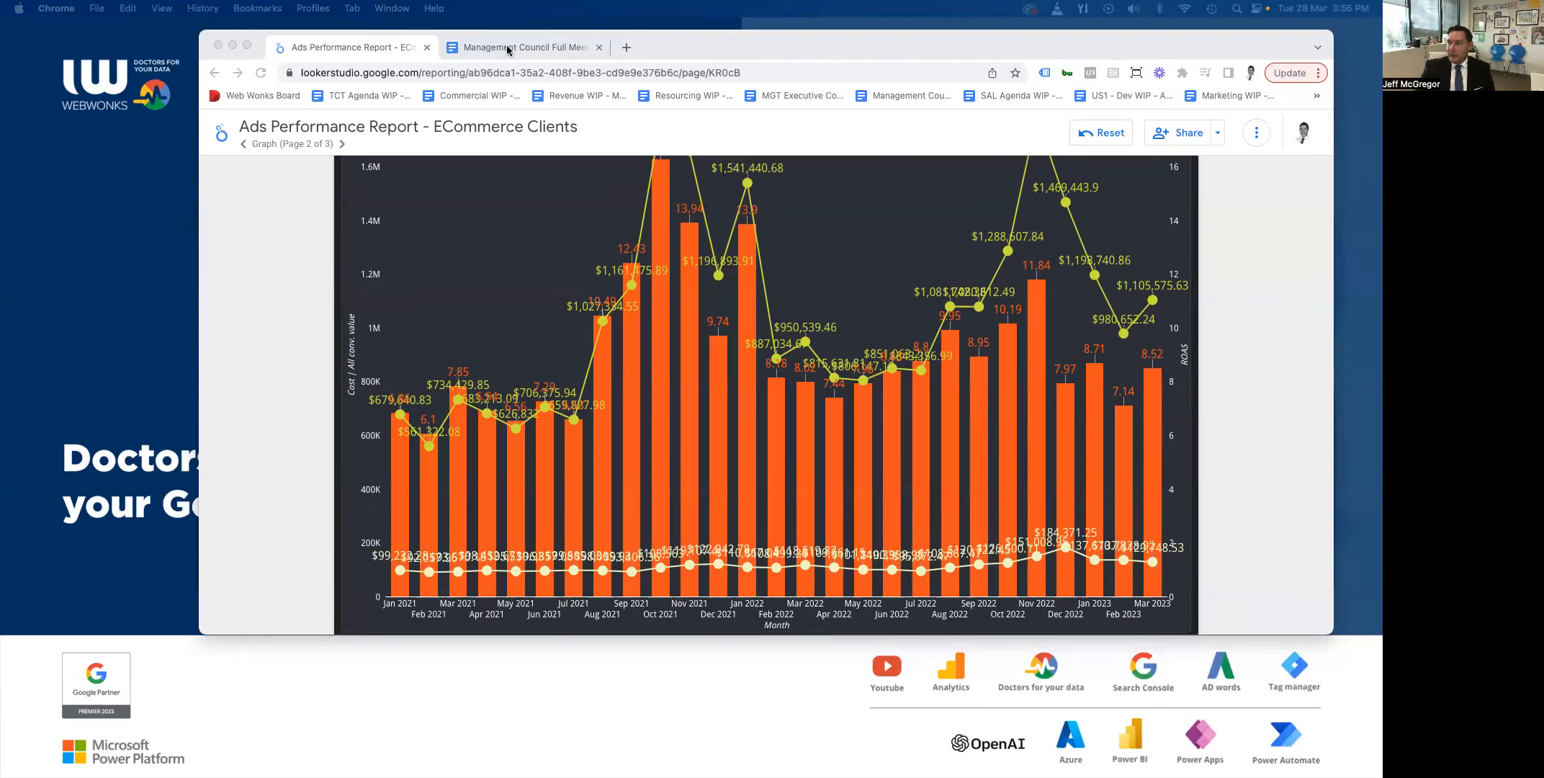
# Switch to the Chrome tab holding the Management Council Full Meeting agenda Doc.
pyautogui.click(520, 46)
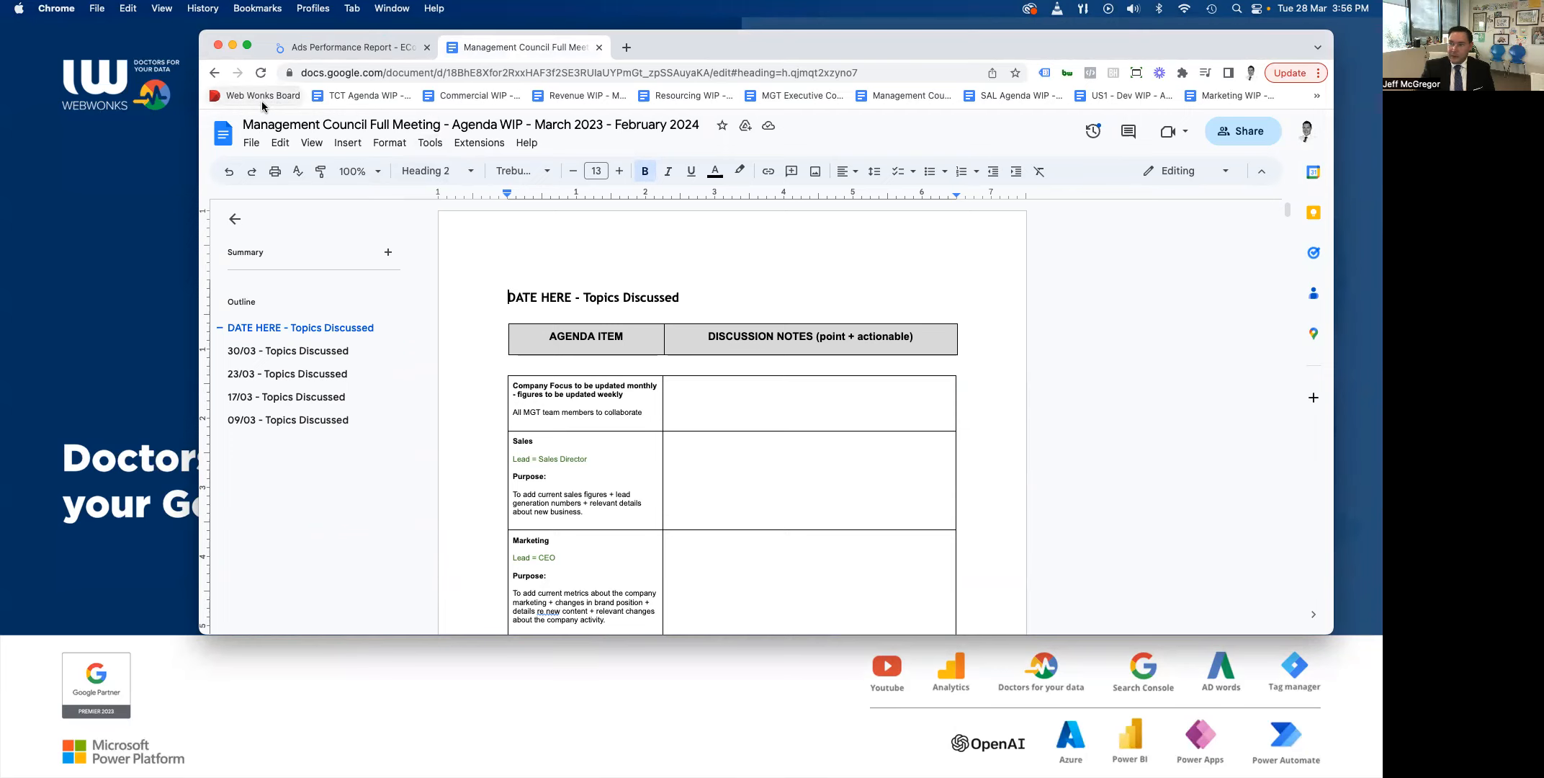
pyautogui.moveTo(262, 96)
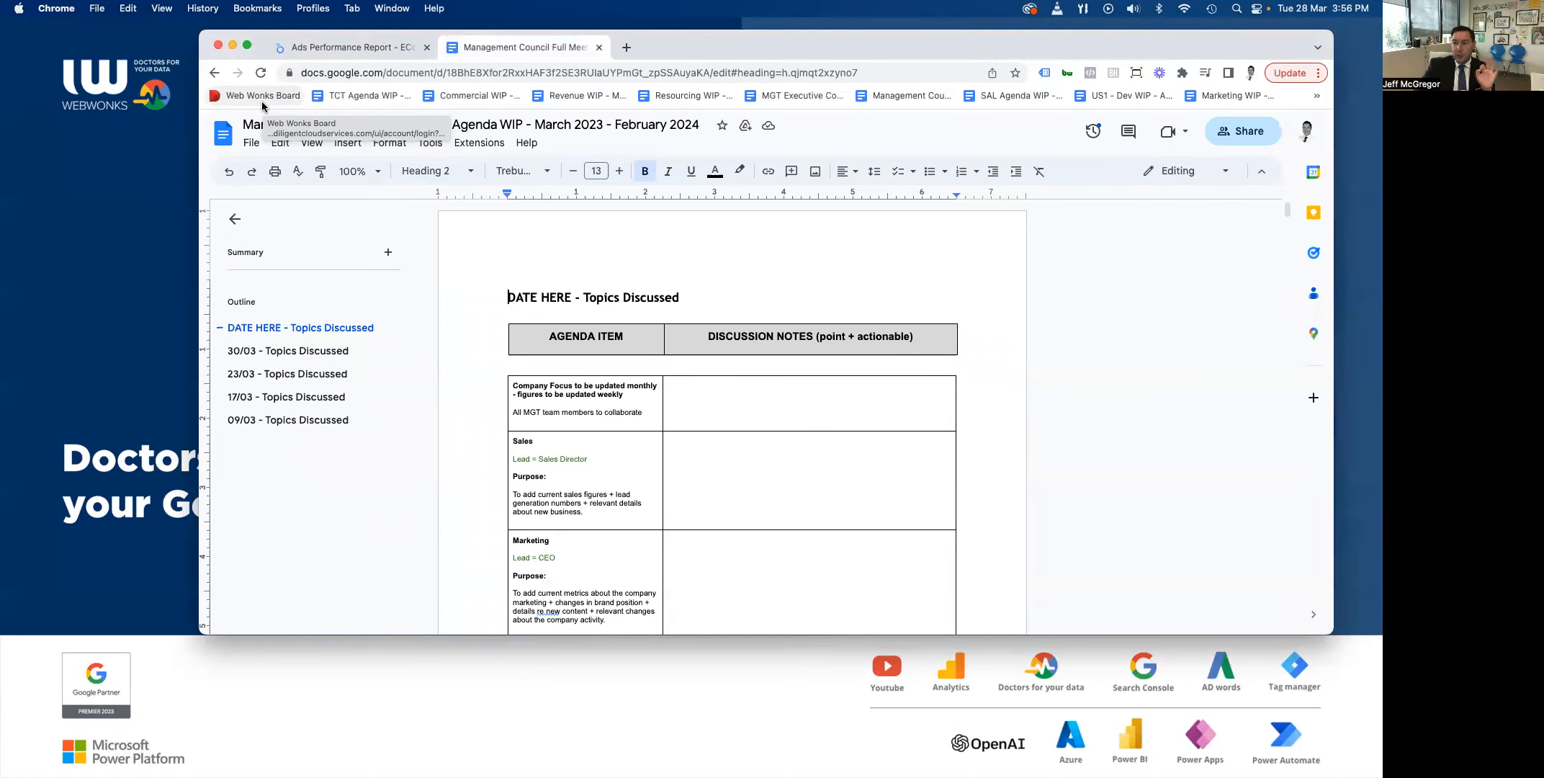
pyautogui.moveTo(361, 96)
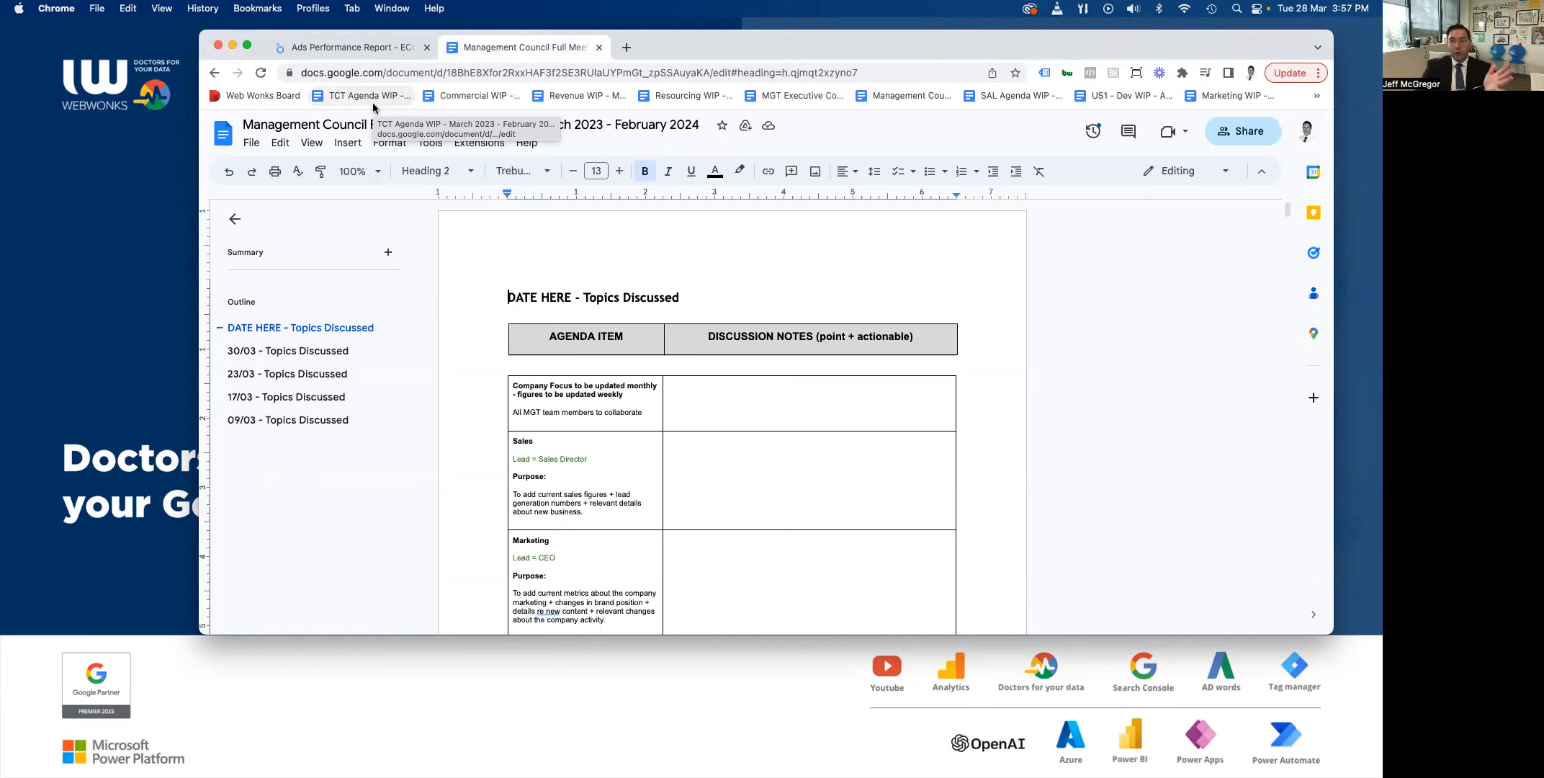
pyautogui.moveTo(478, 96)
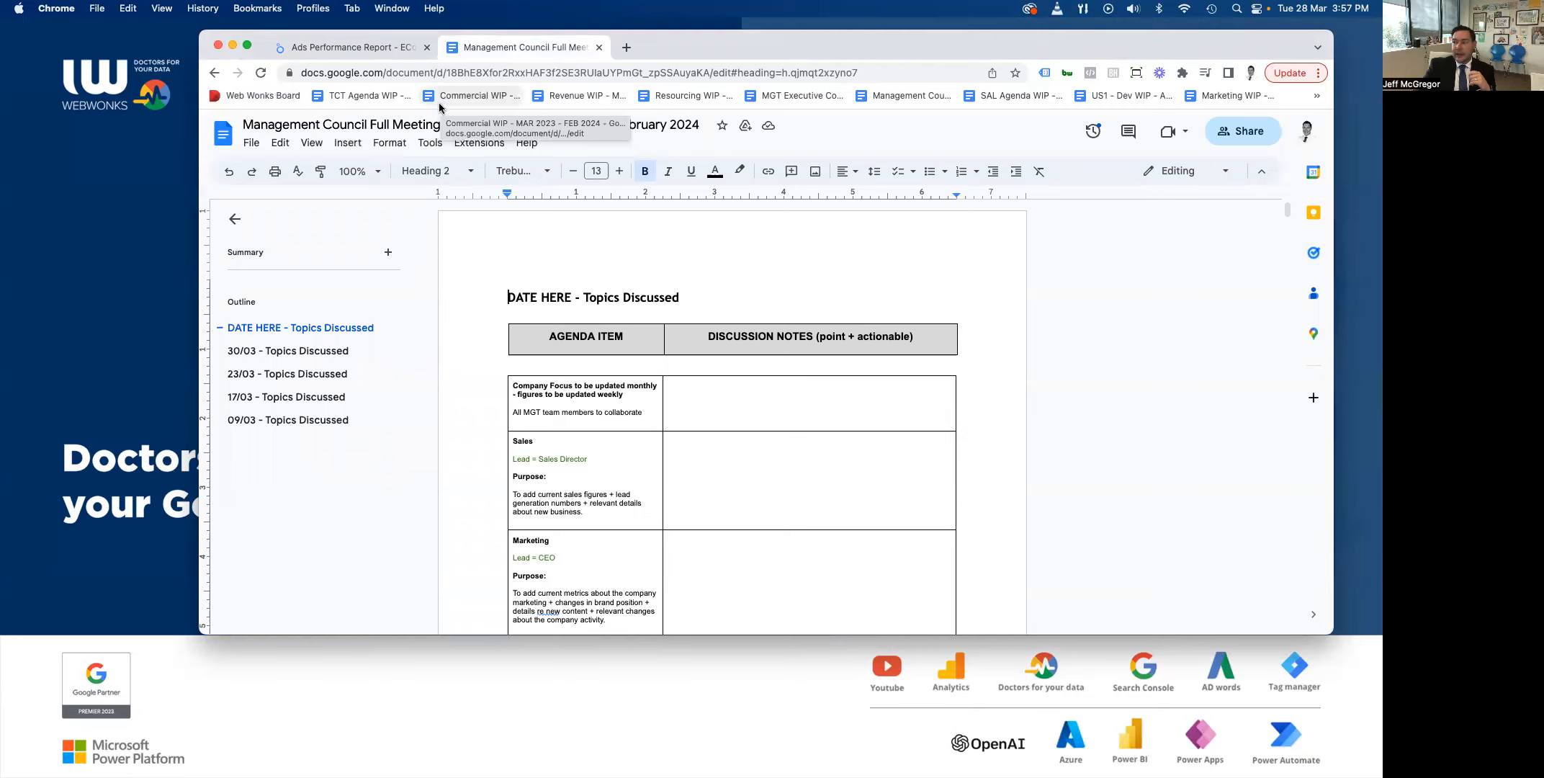
pyautogui.moveTo(583, 96)
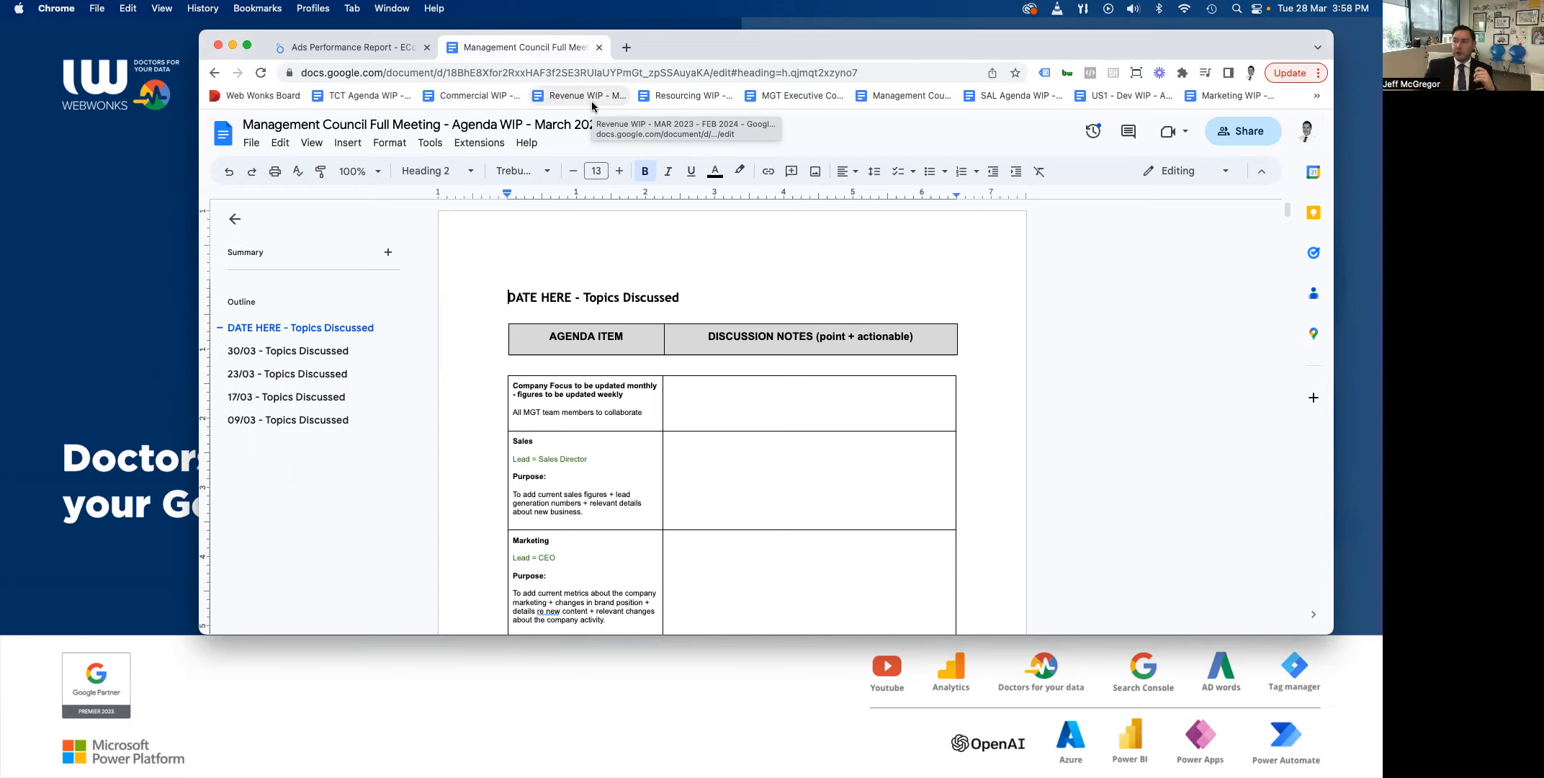
pyautogui.moveTo(693, 96)
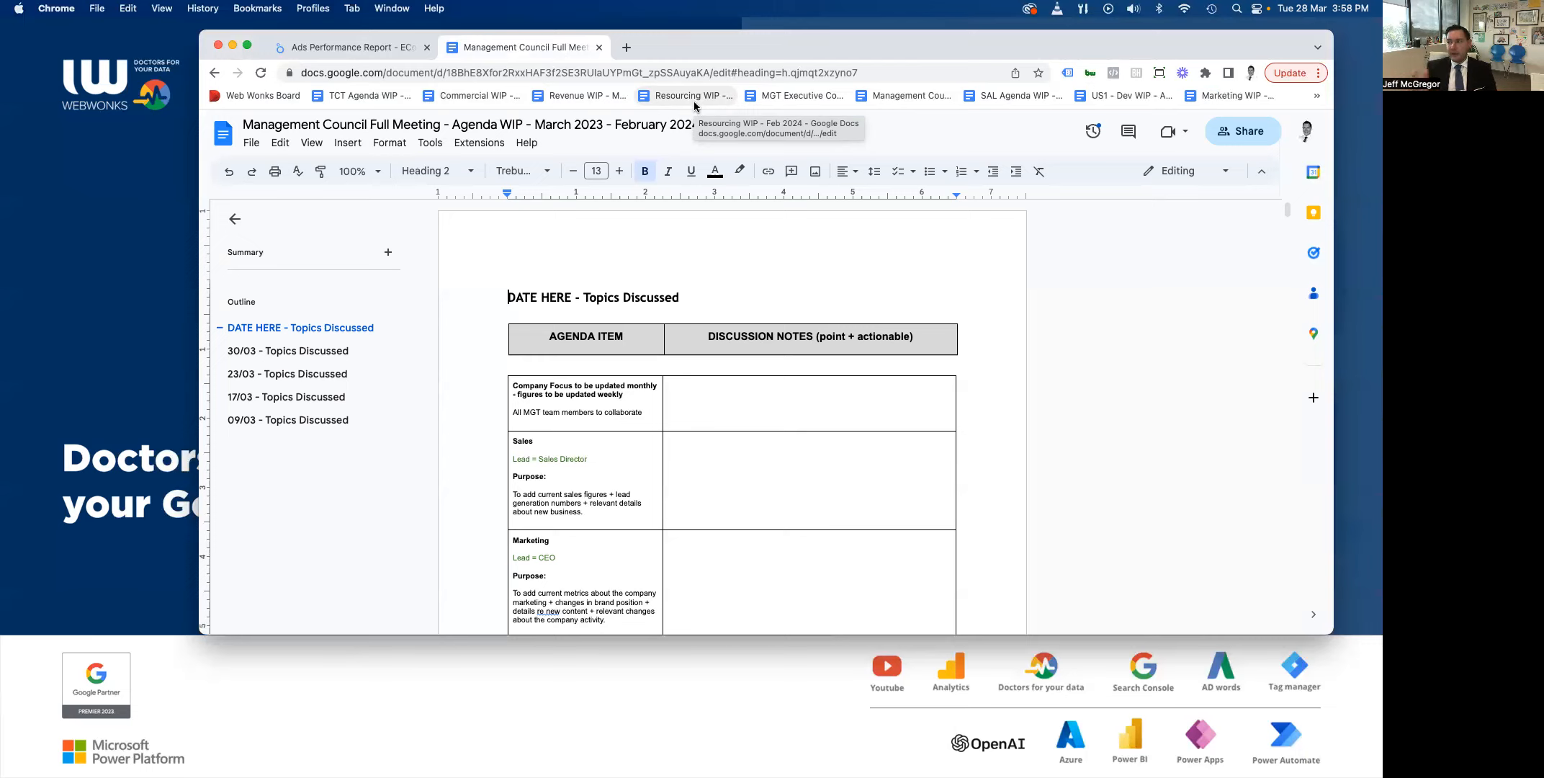
pyautogui.moveTo(802, 96)
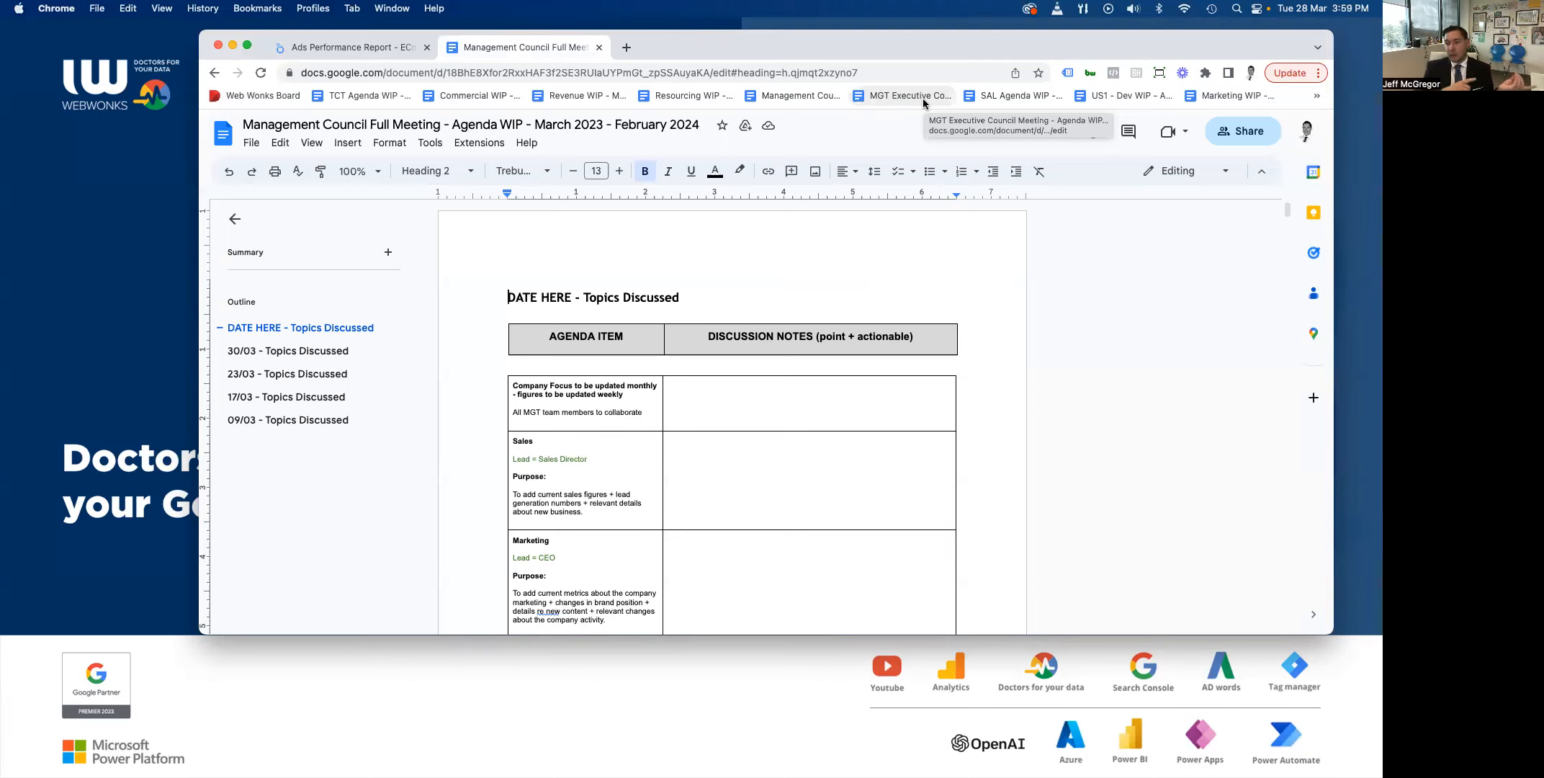
pyautogui.moveTo(1016, 95)
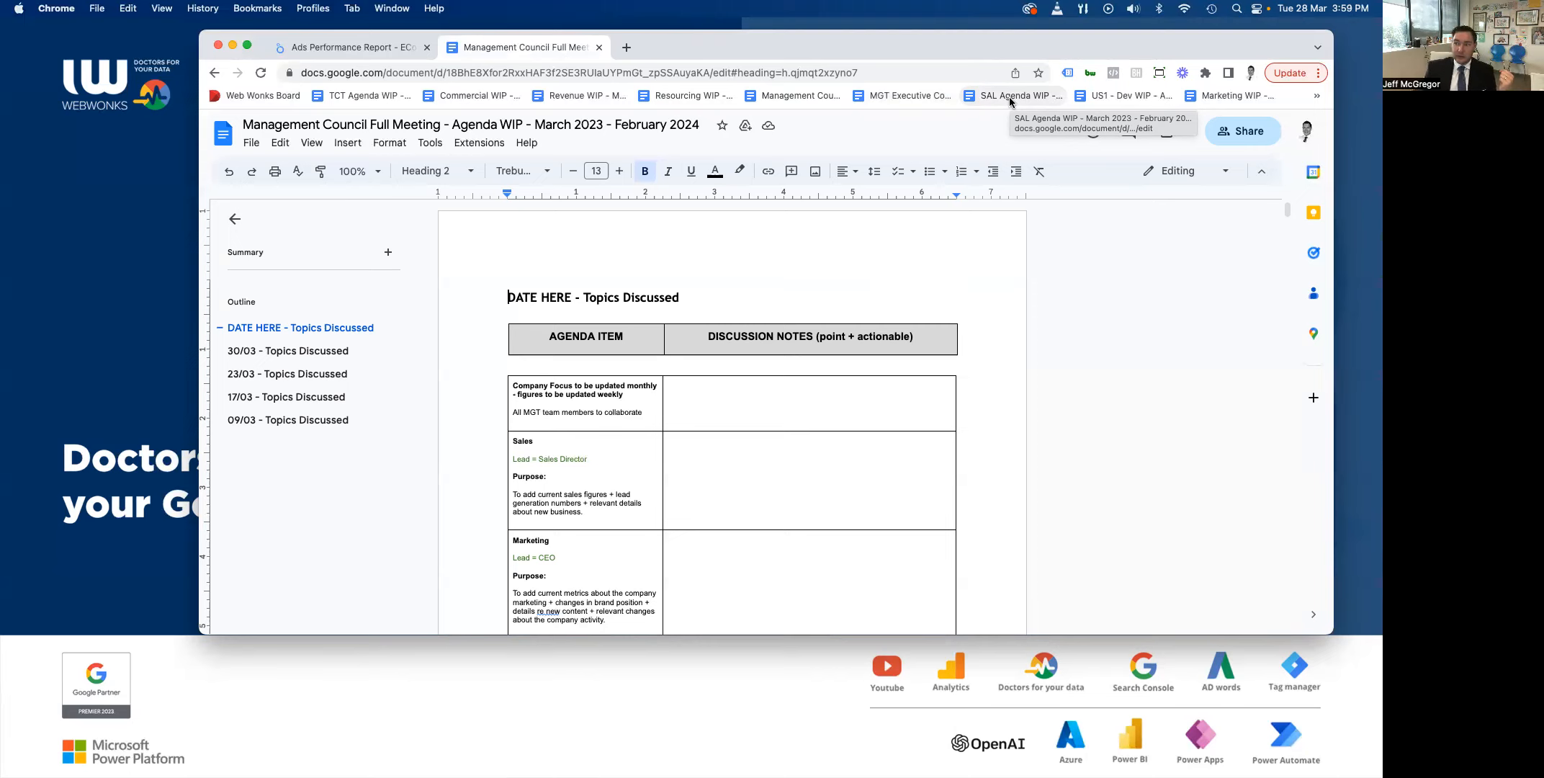
pyautogui.moveTo(1126, 96)
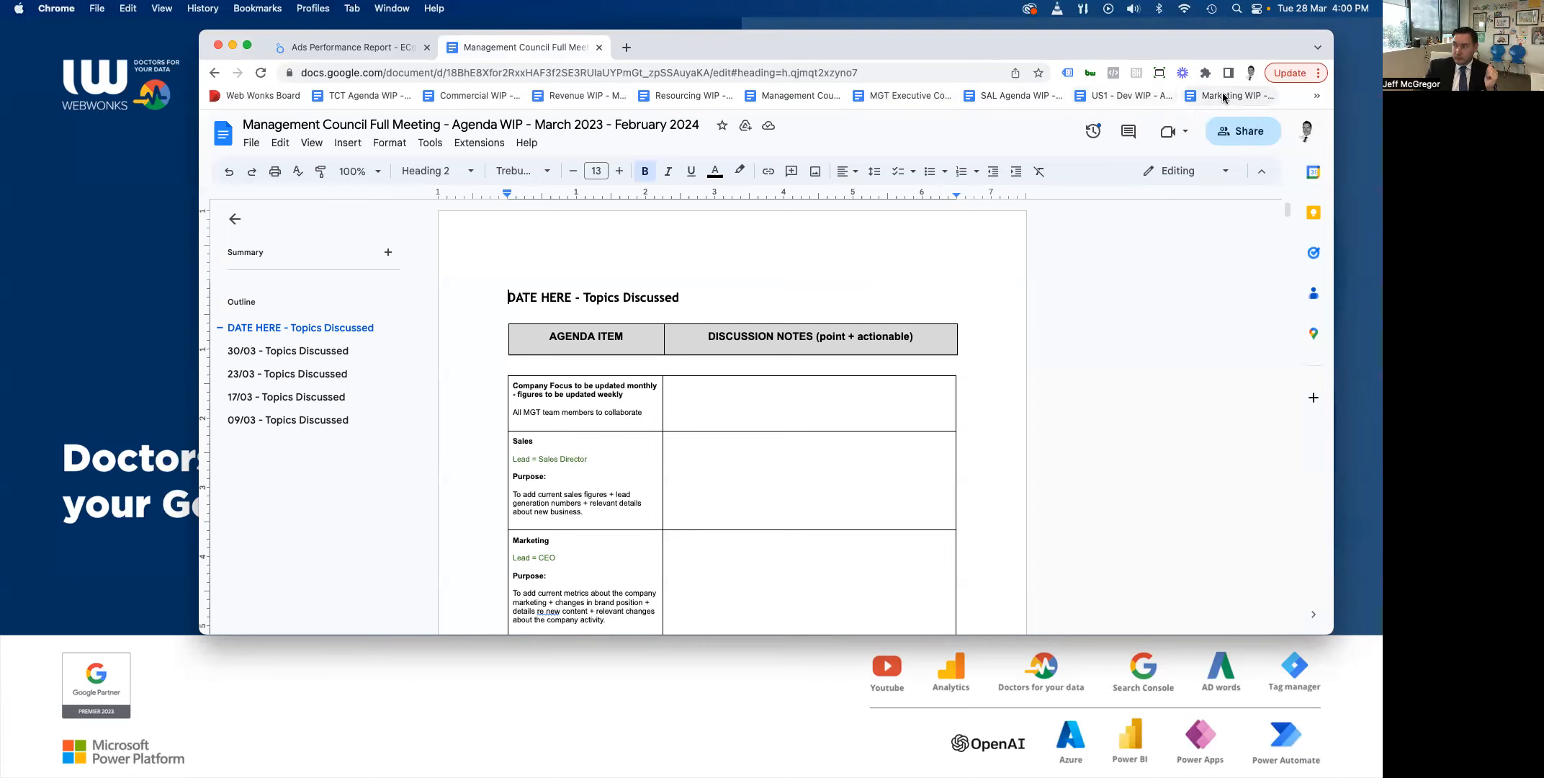
pyautogui.moveTo(1236, 96)
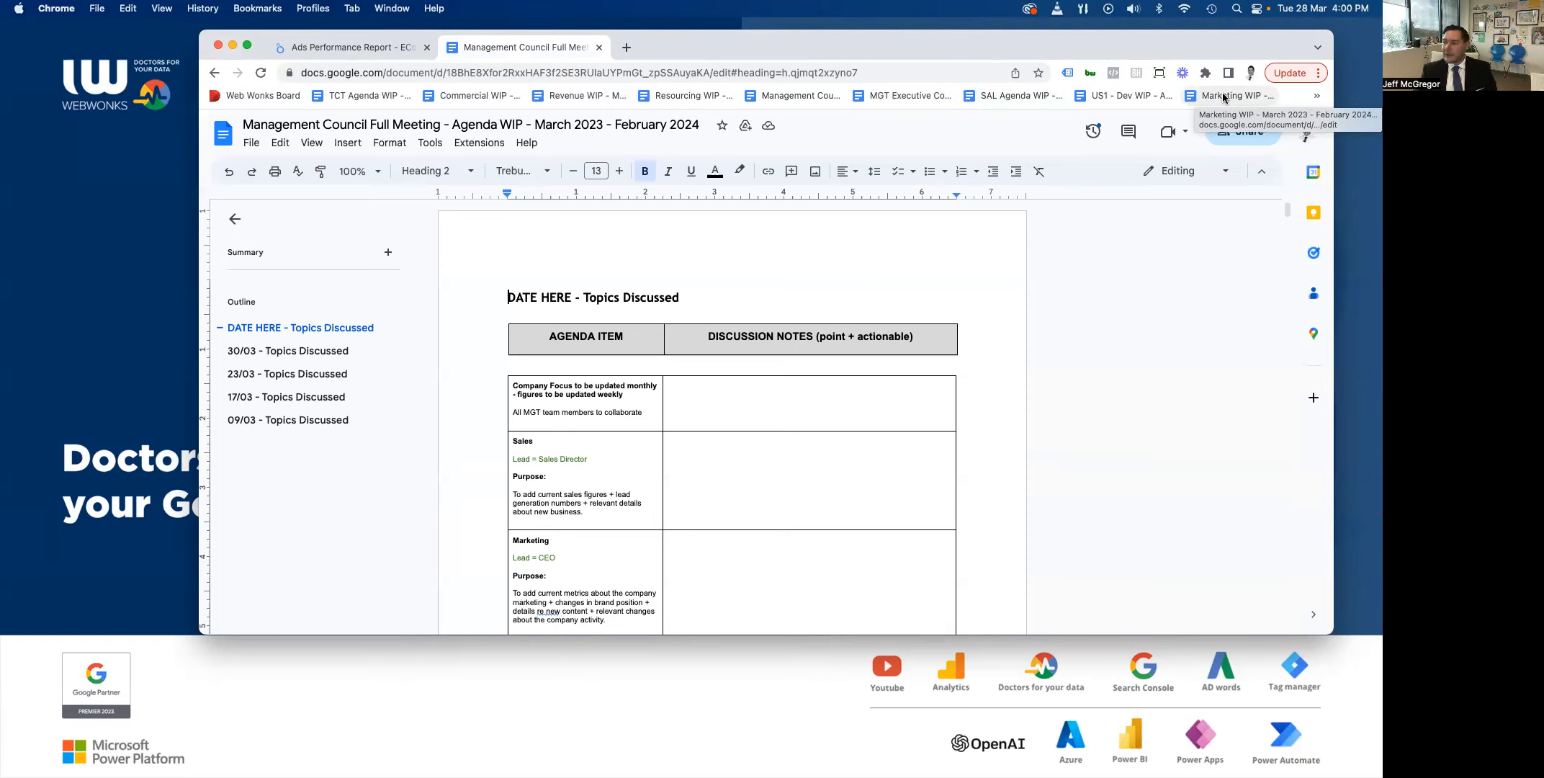
# Scroll past the Revenue, Resourcing and Traffic rows to the Operations Director and Commercial items.
pyautogui.click(586, 394)
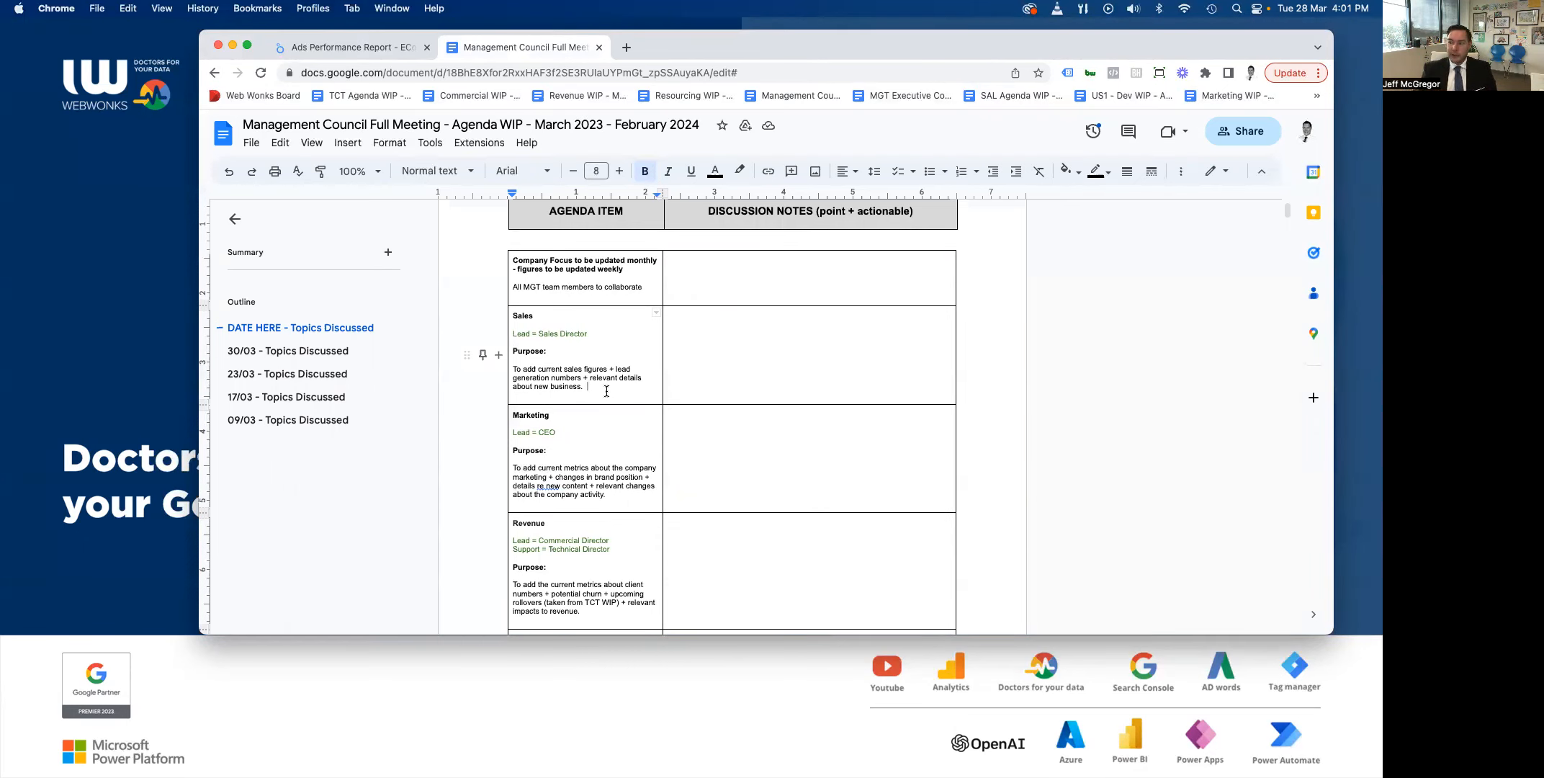
pyautogui.scroll(-3)
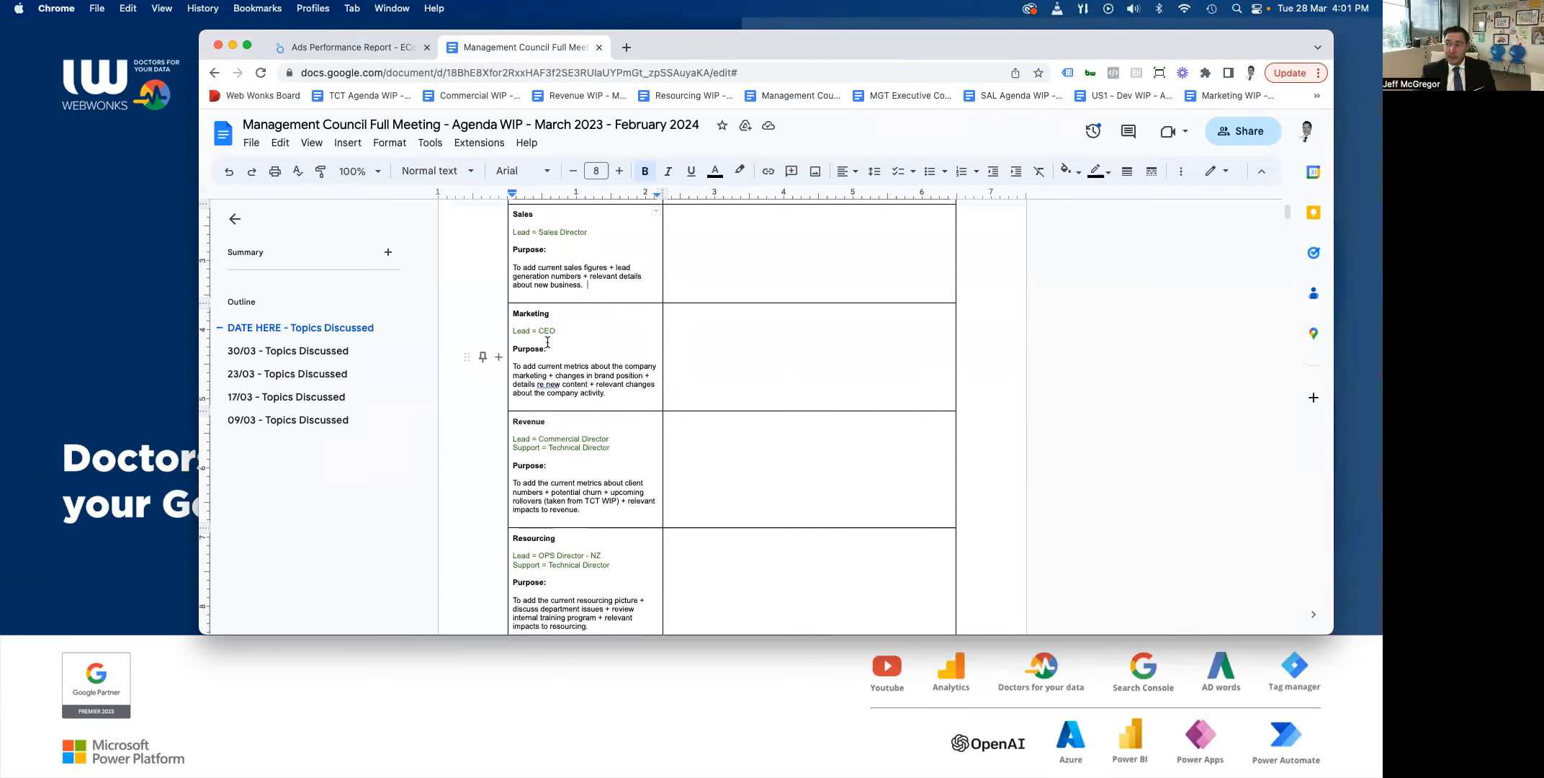
pyautogui.scroll(-3)
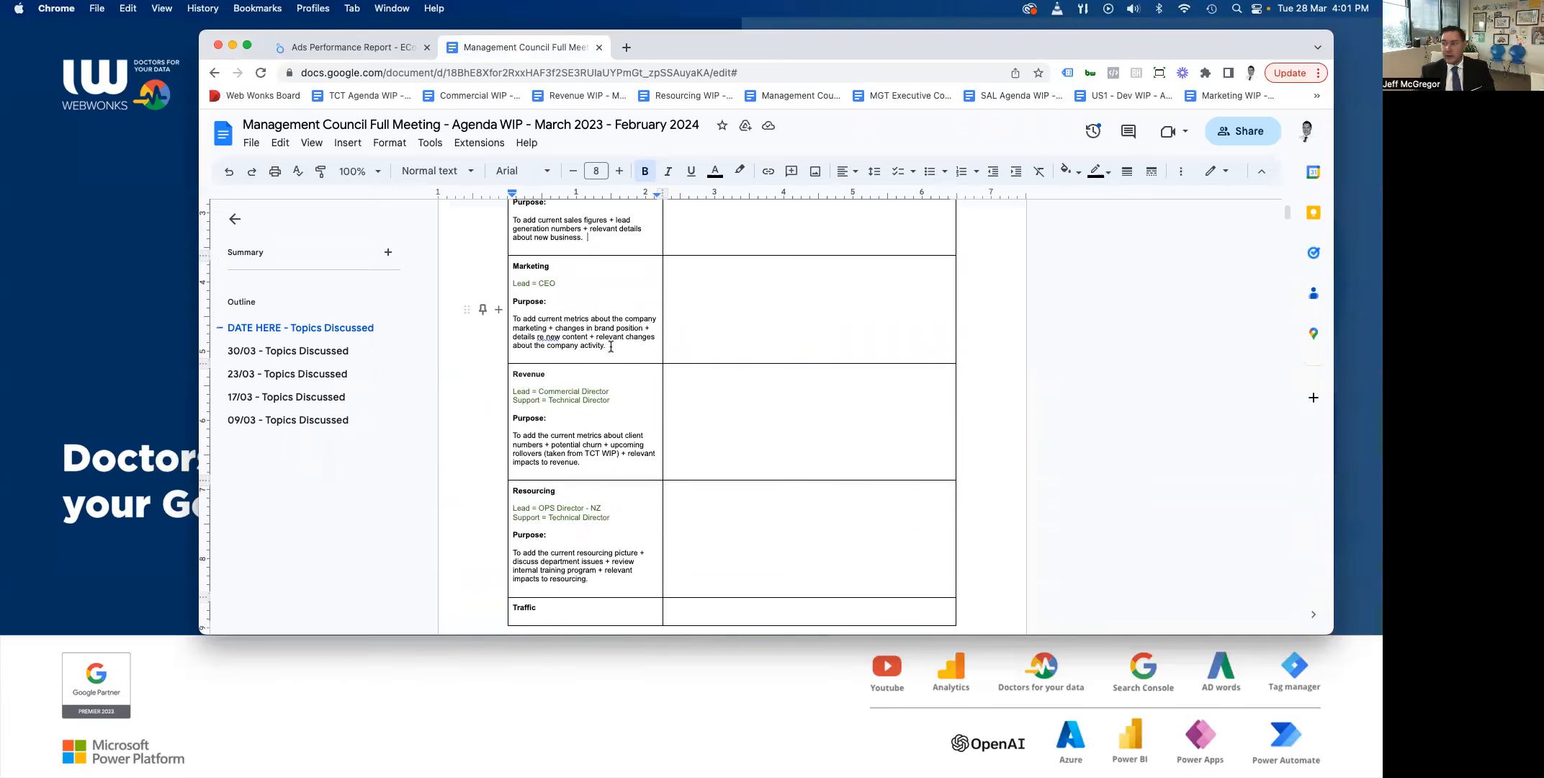
pyautogui.scroll(-3)
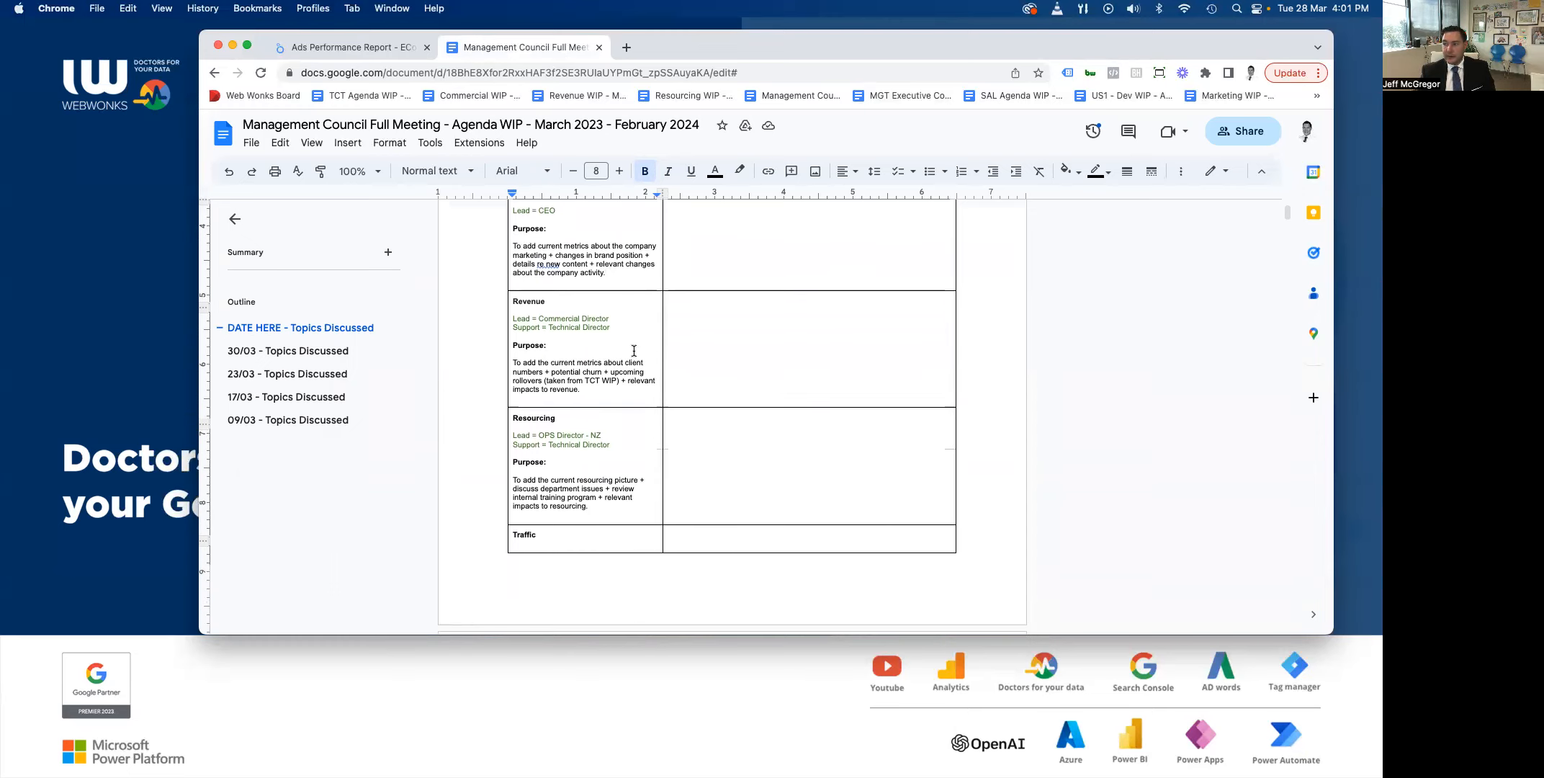
pyautogui.scroll(-3)
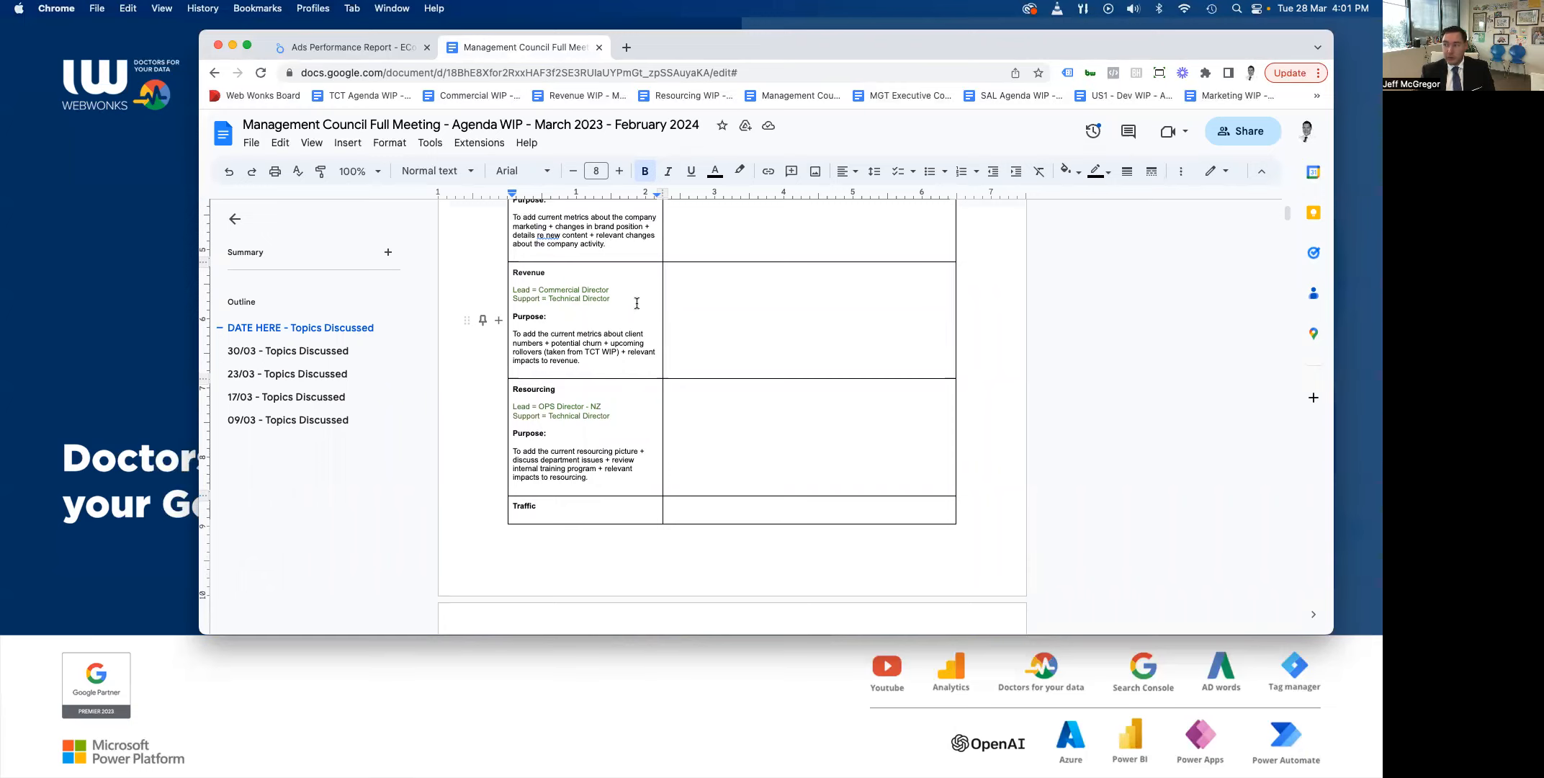
pyautogui.scroll(-3)
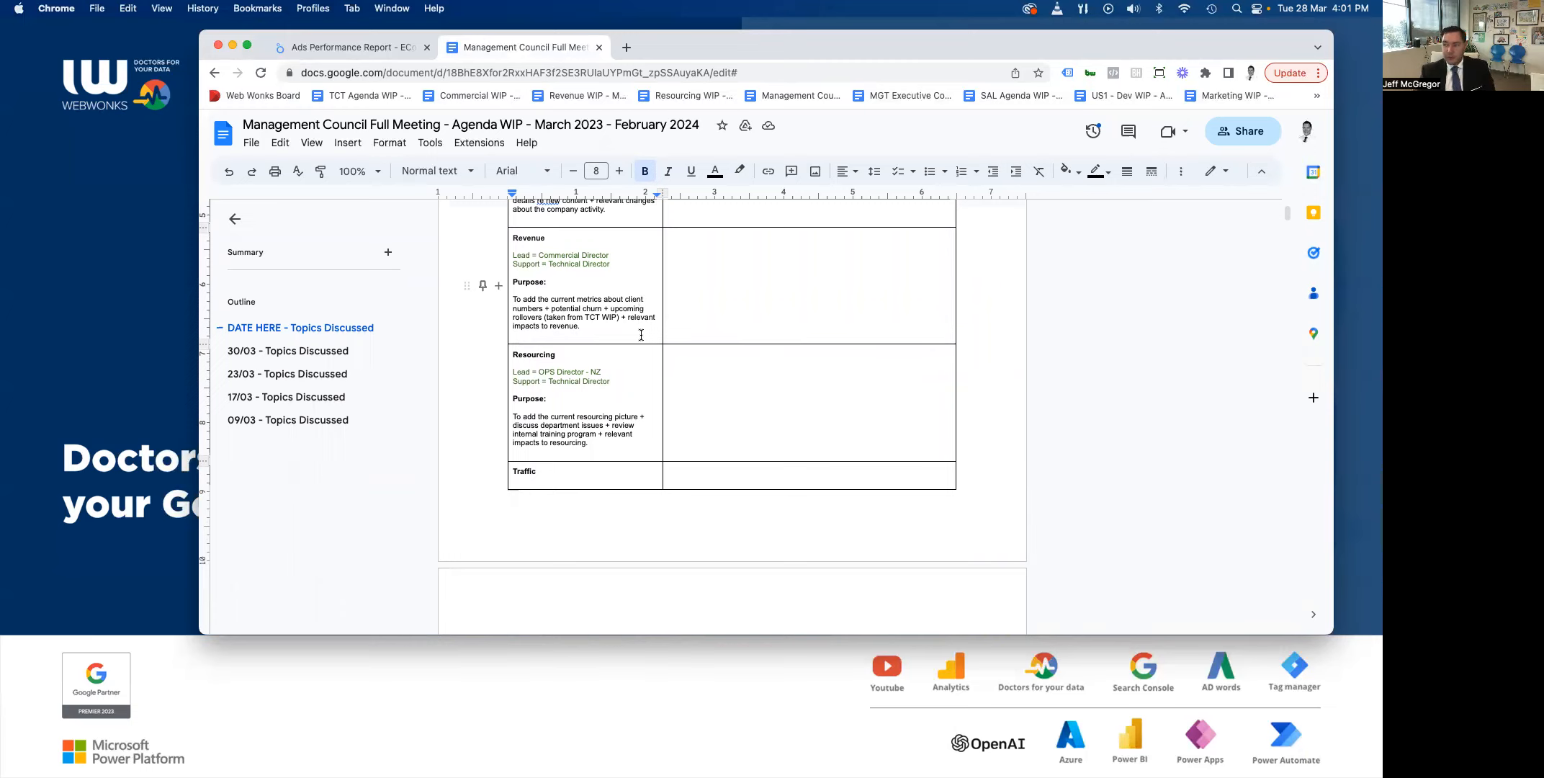
pyautogui.scroll(-3)
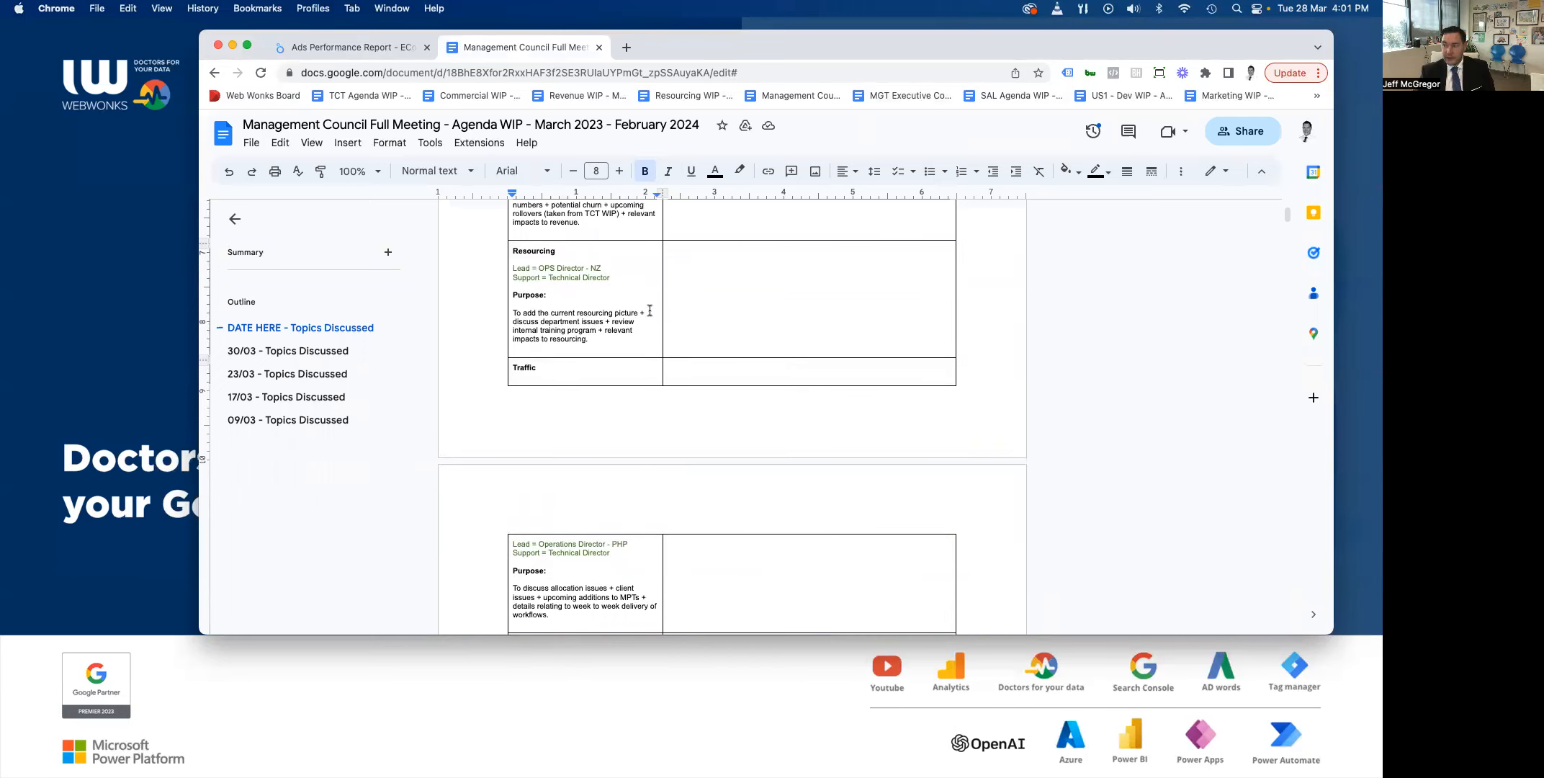
pyautogui.scroll(-3)
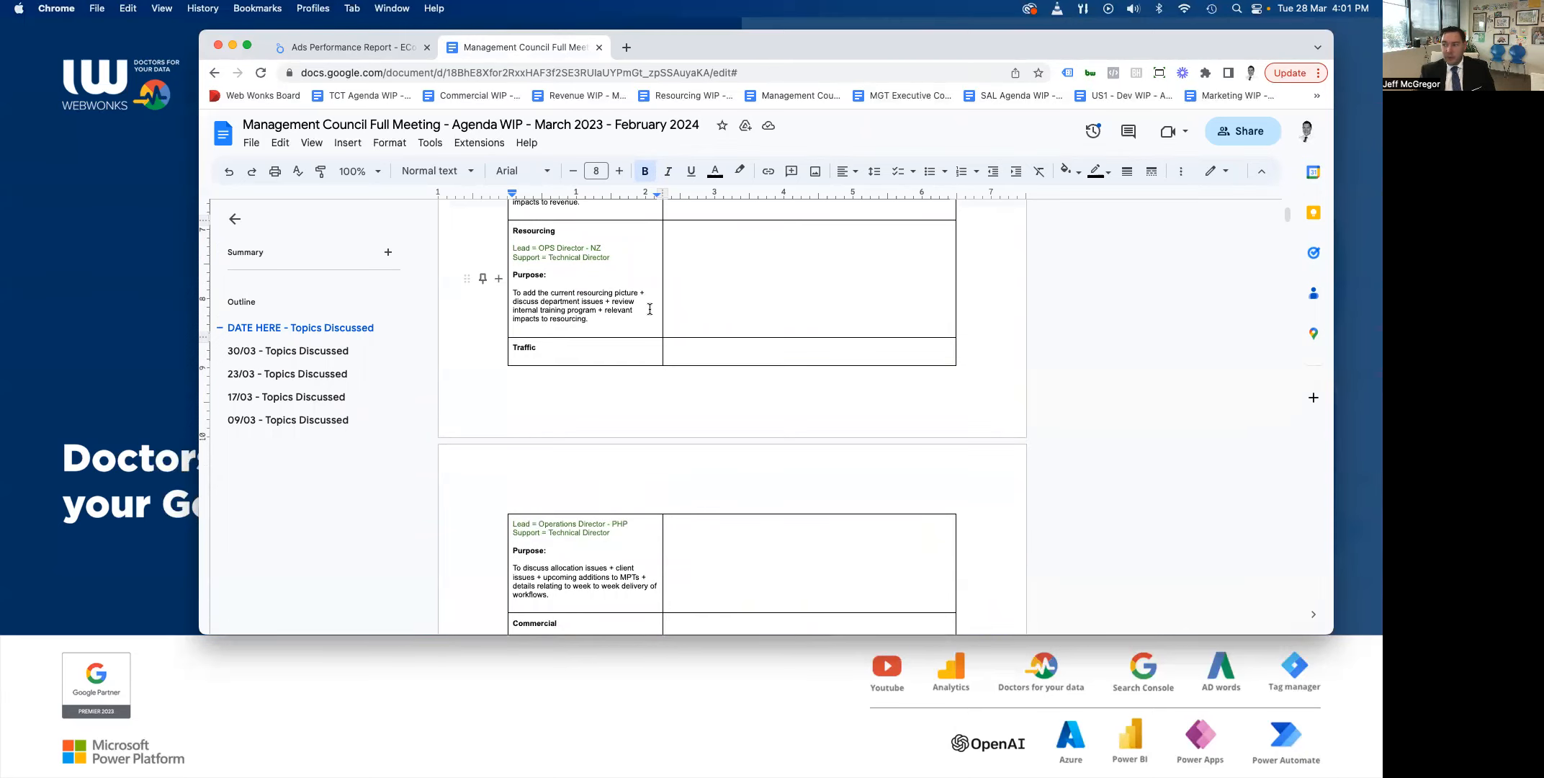
pyautogui.scroll(-3)
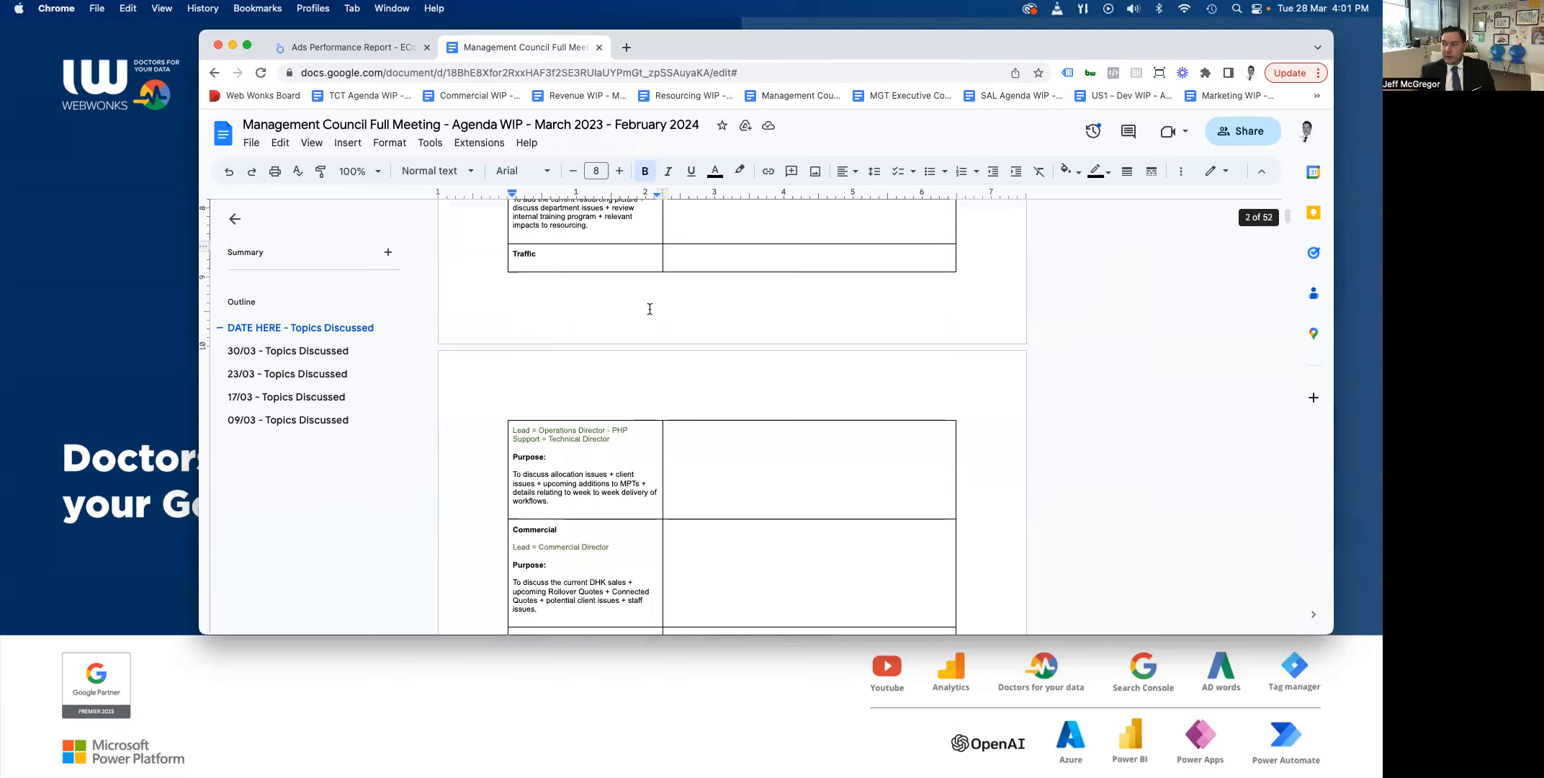
# Scroll to the end of the agenda table to read the HR and AOB rows.
pyautogui.scroll(-3)
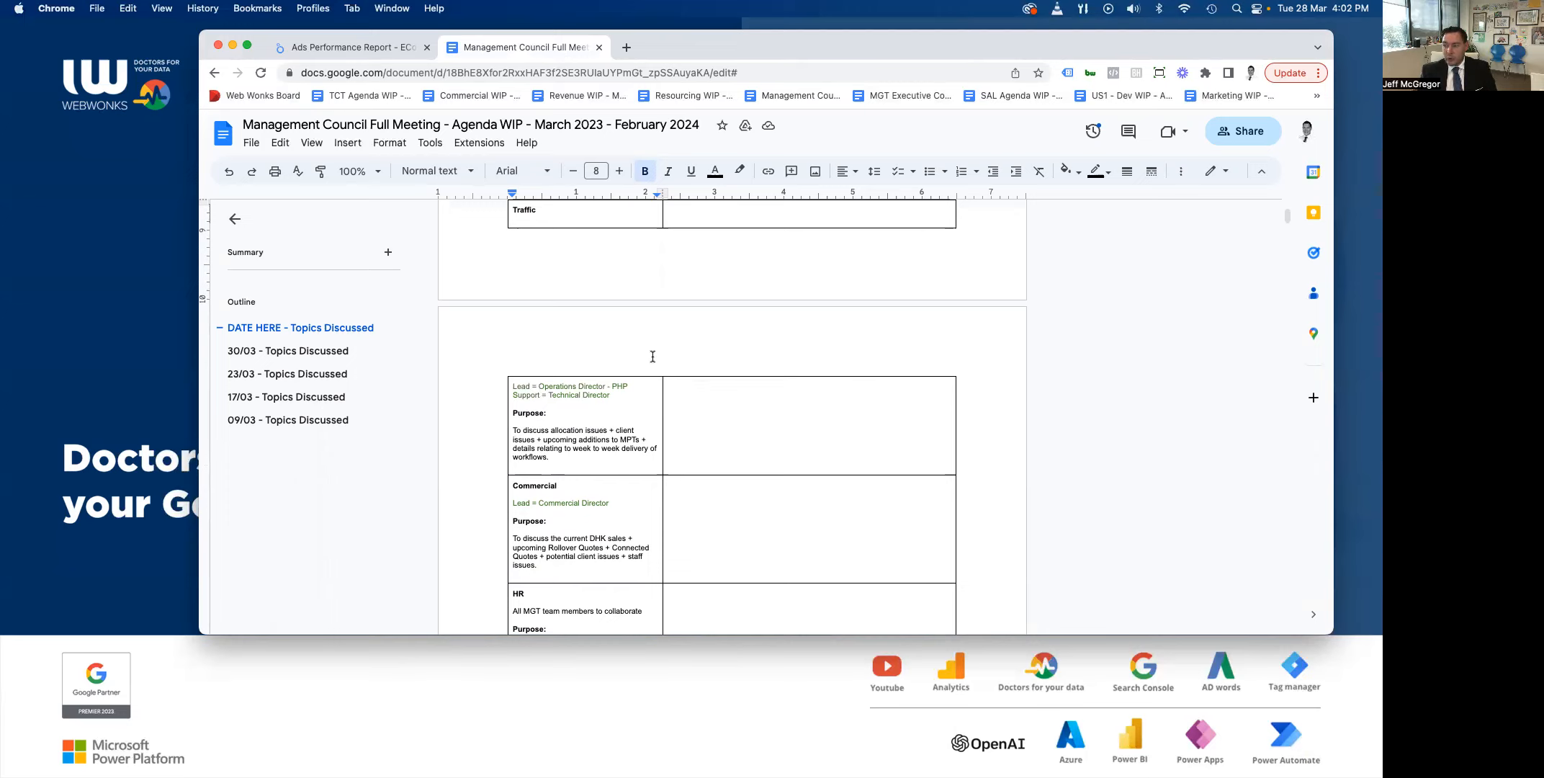
pyautogui.scroll(-3)
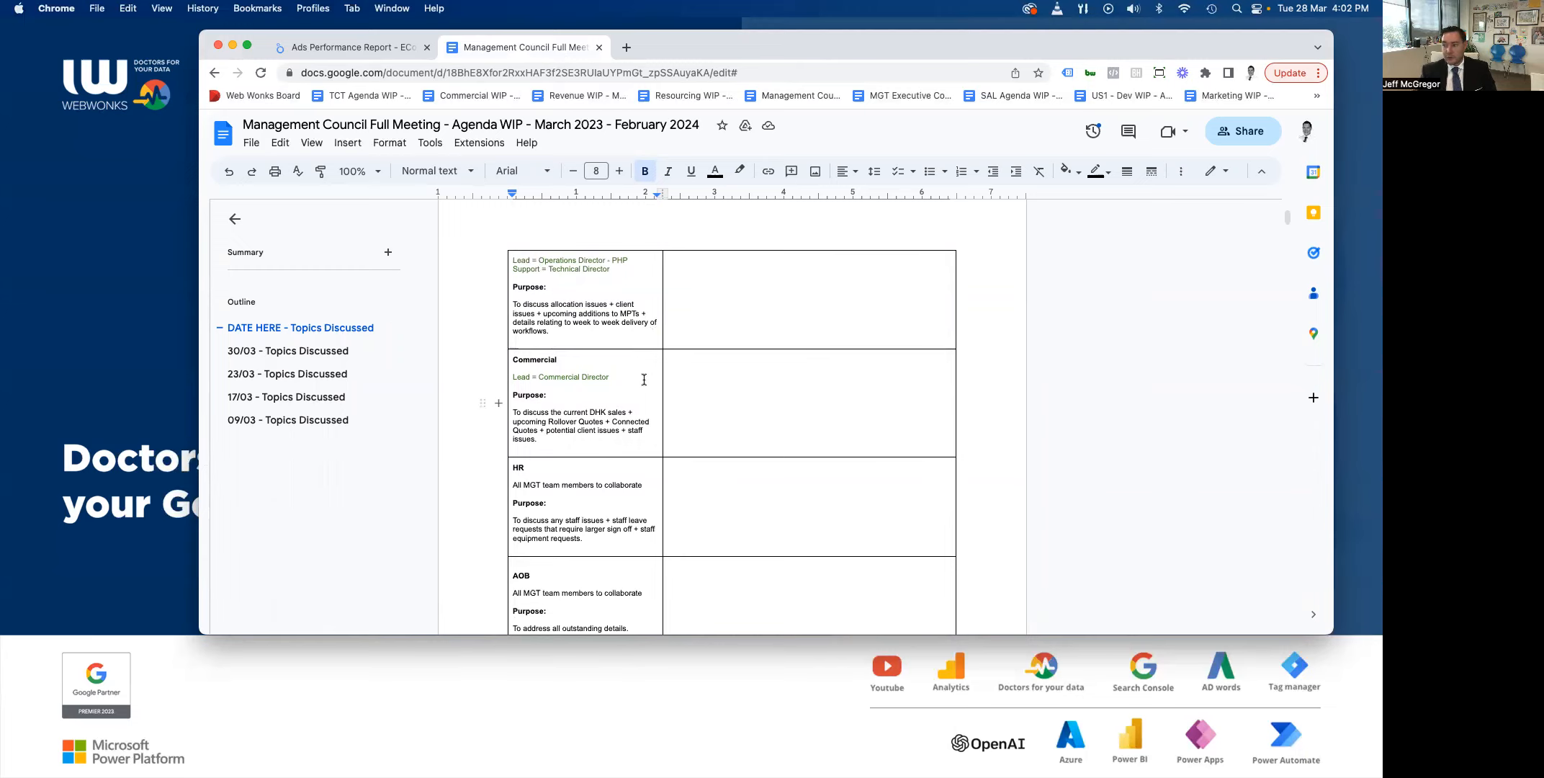
pyautogui.scroll(-3)
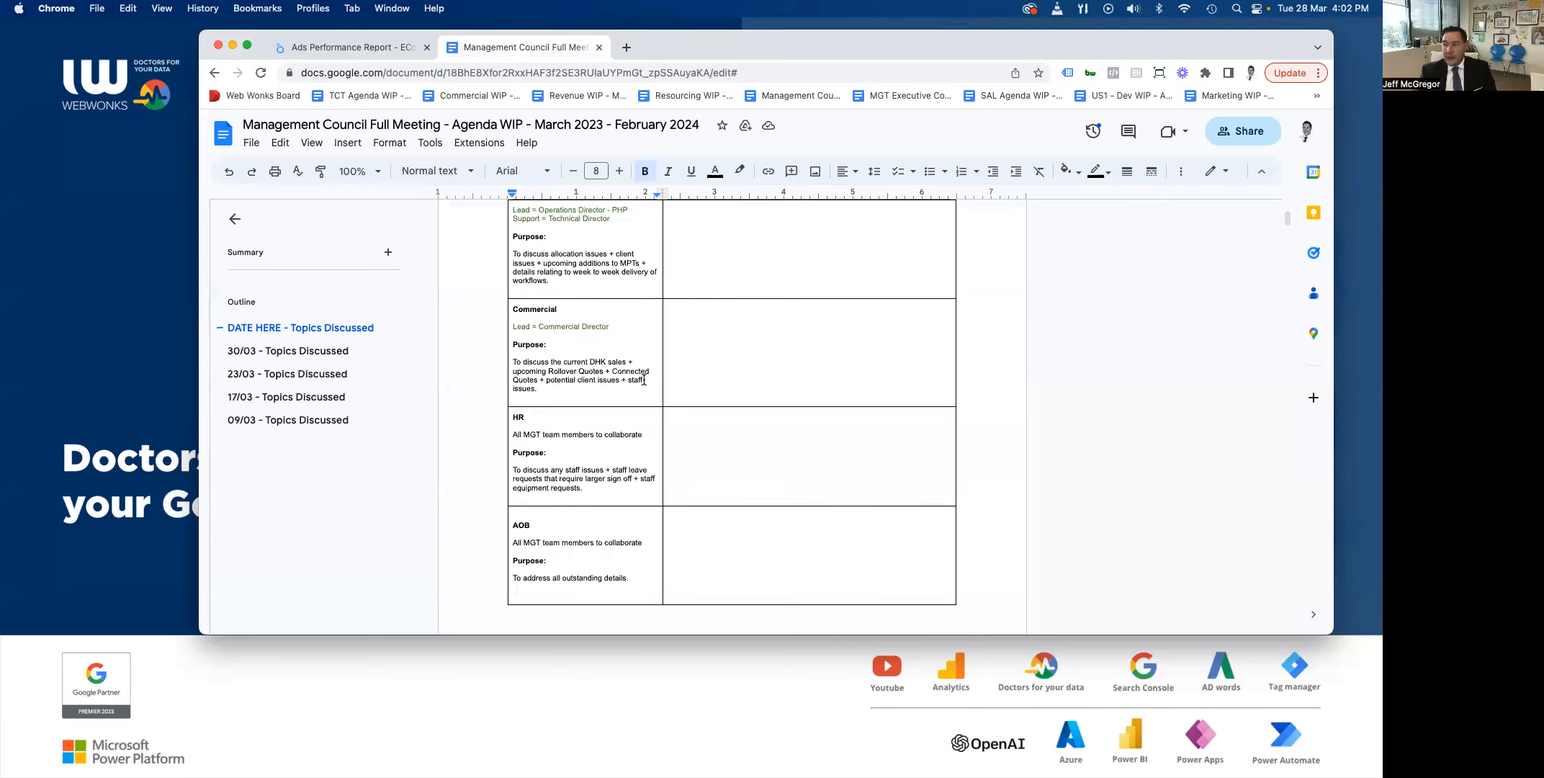